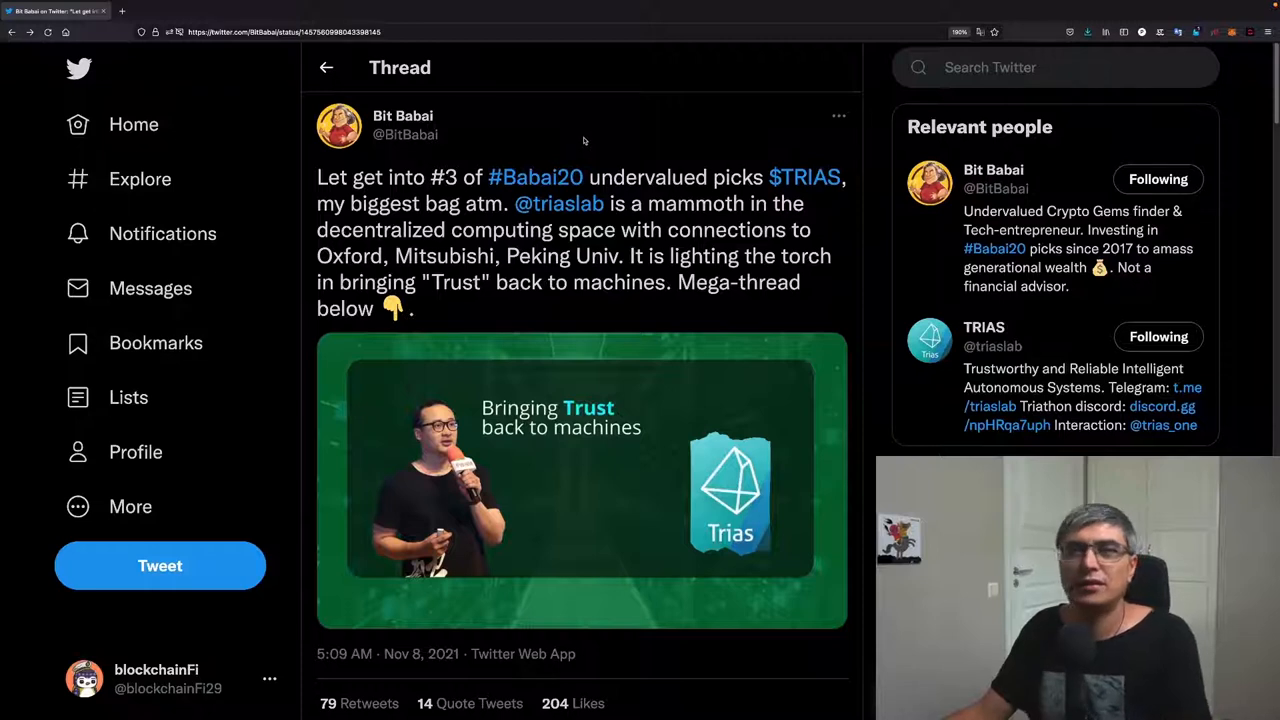
pyautogui.moveTo(700, 276)
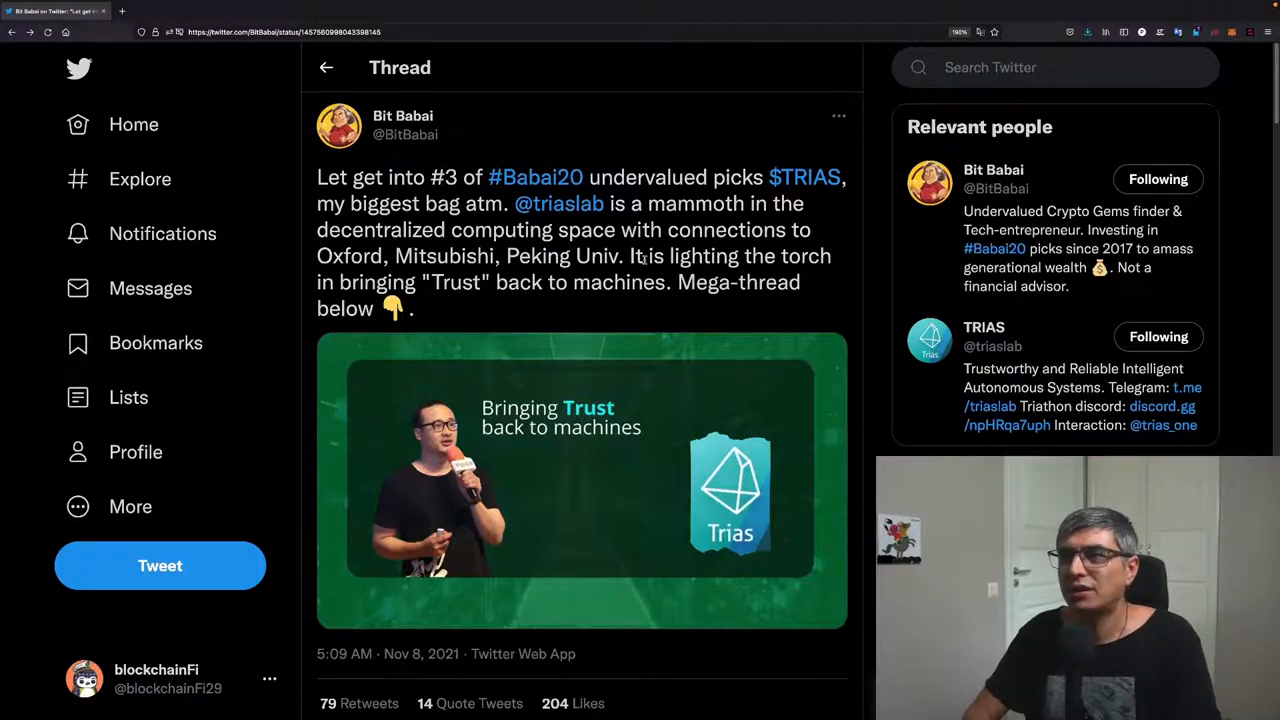
# Step: Scroll past the opening tweet to the reply asking how 23andMe users can trust machines with DNA data
pyautogui.scroll(-3)
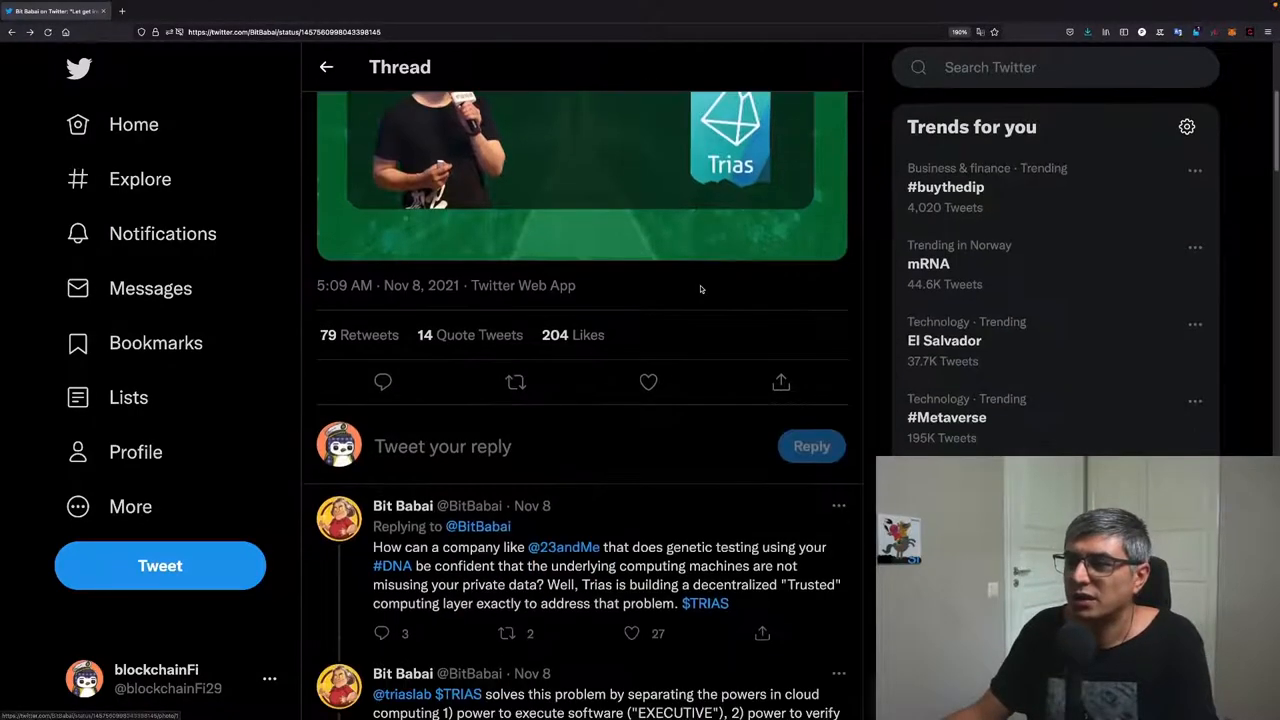
pyautogui.scroll(-3)
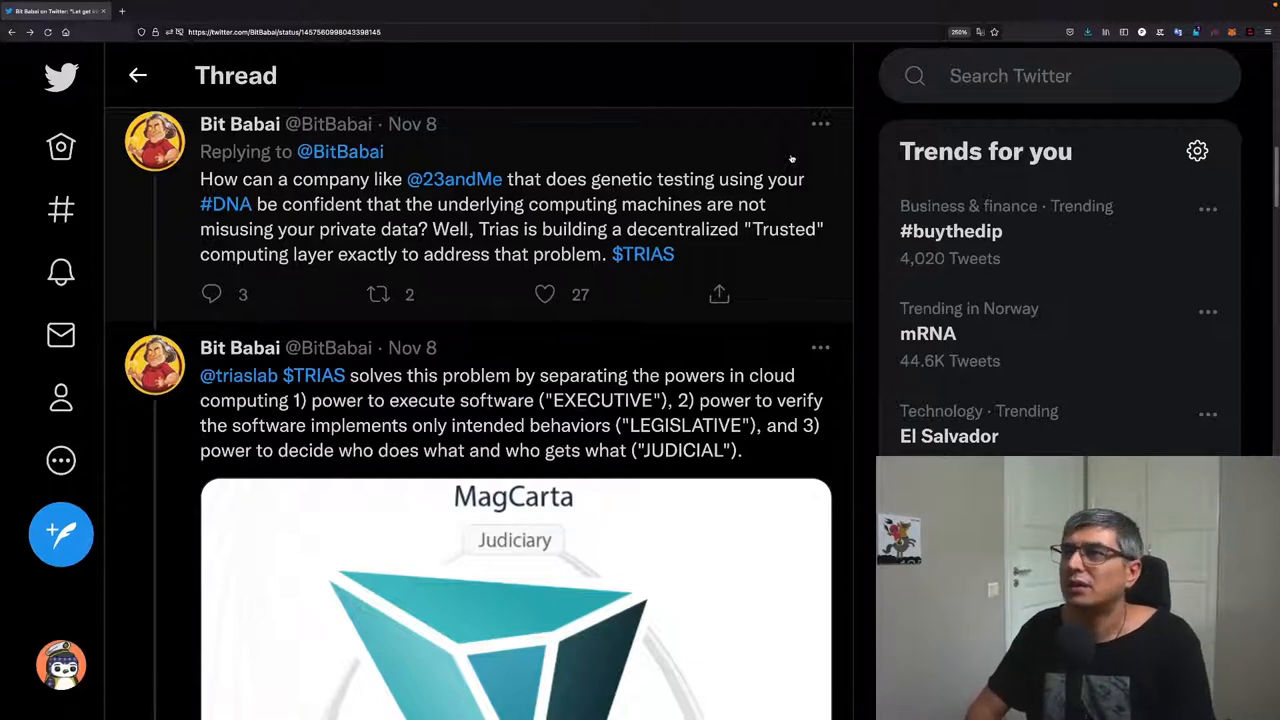
pyautogui.click(454, 180)
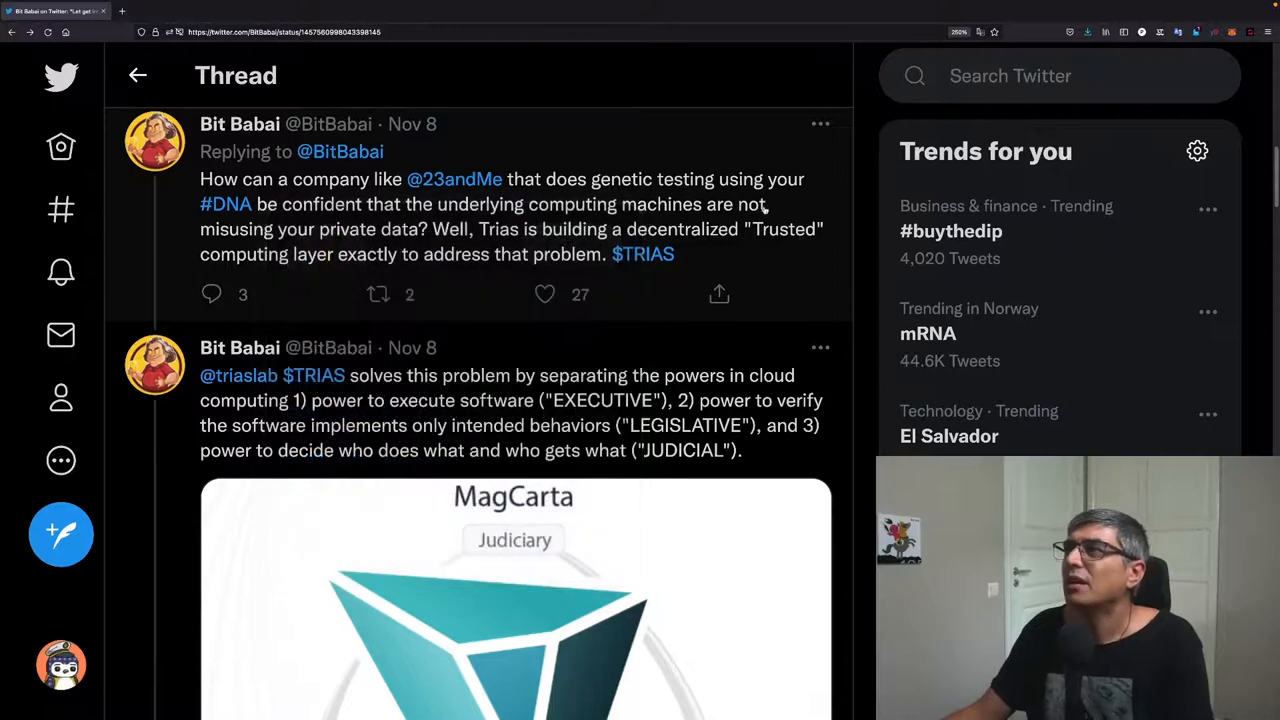
pyautogui.moveTo(734, 142)
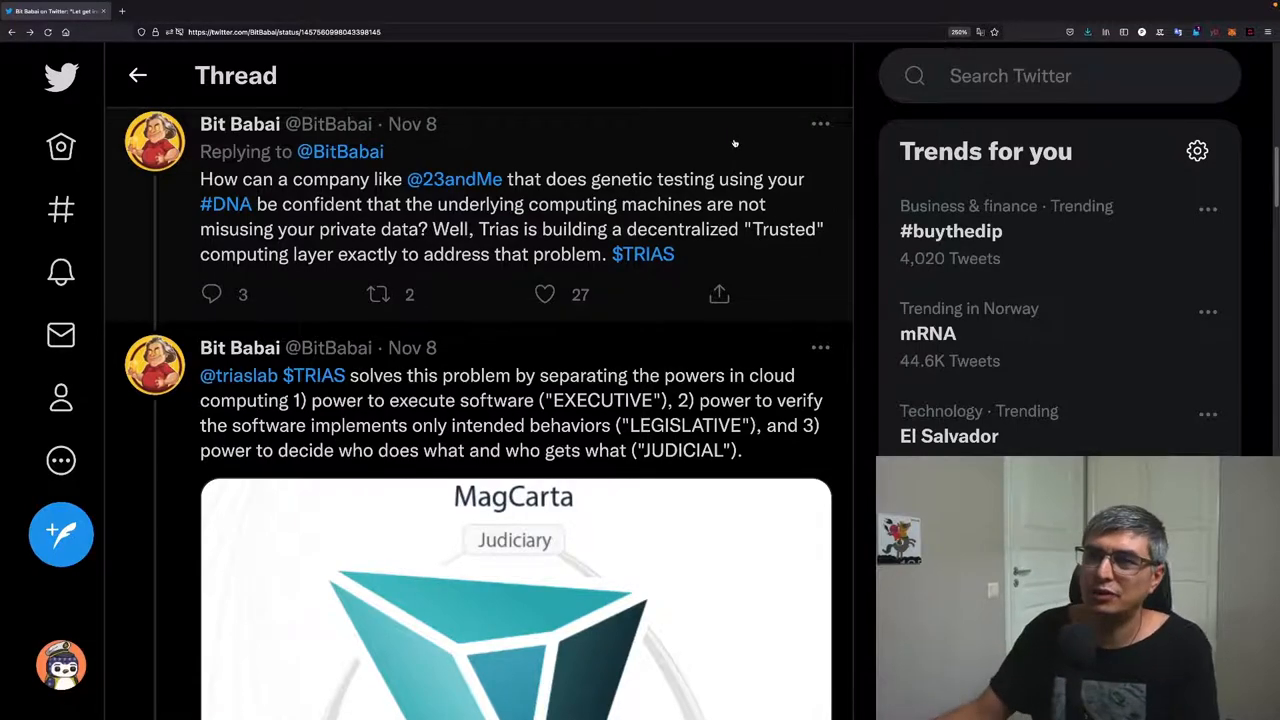
# Step: Scroll to the separation-of-powers tweet and read its MagCarta, Leviatom and Prometh triangle diagram
pyautogui.scroll(-3)
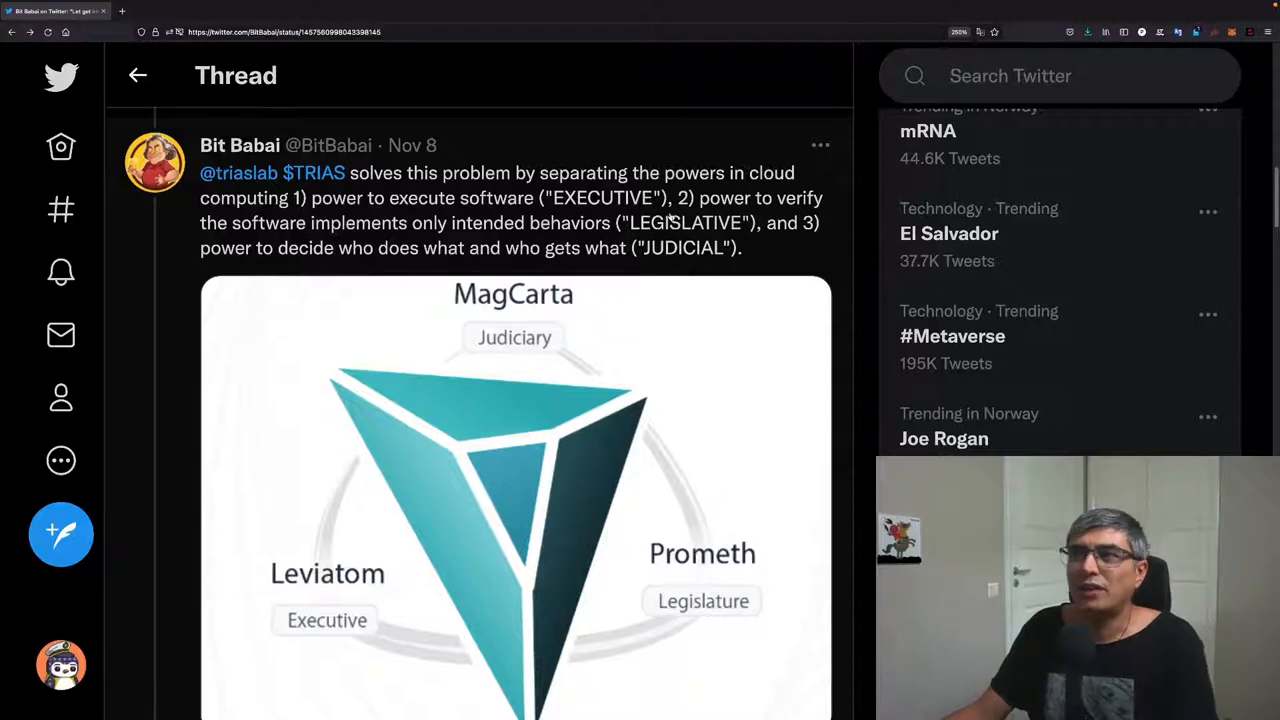
pyautogui.scroll(-3)
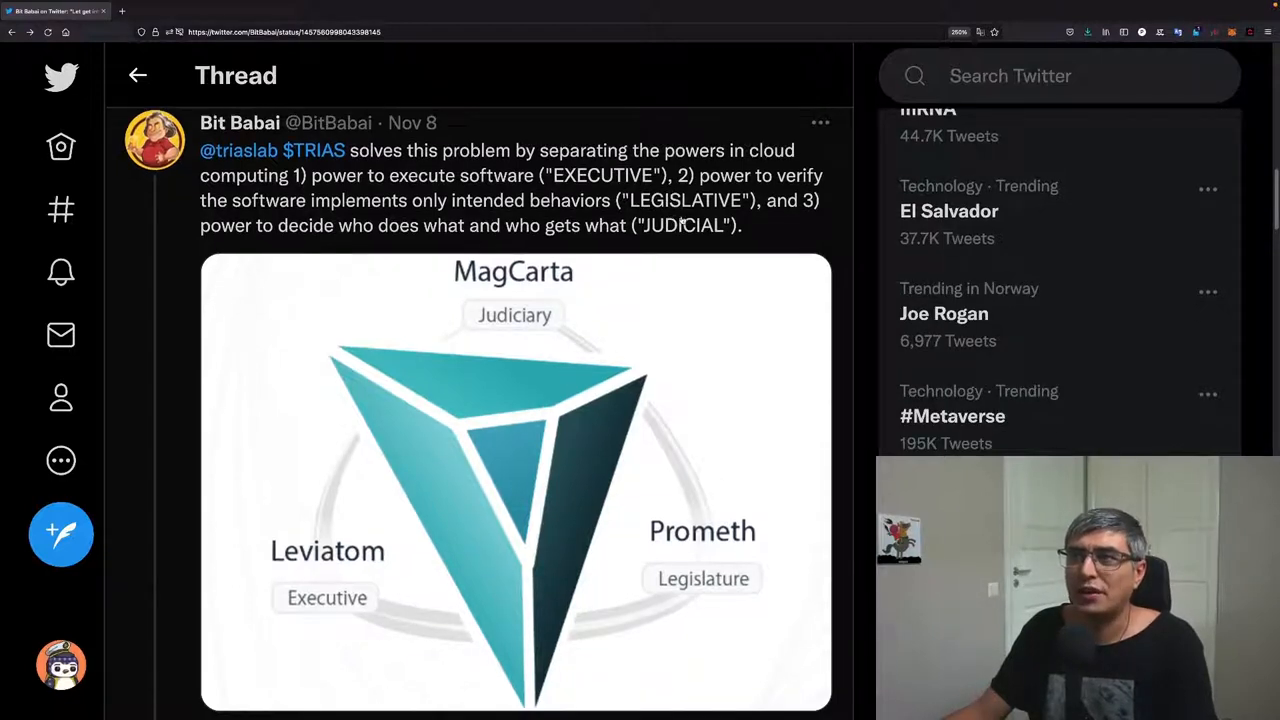
pyautogui.moveTo(744, 204)
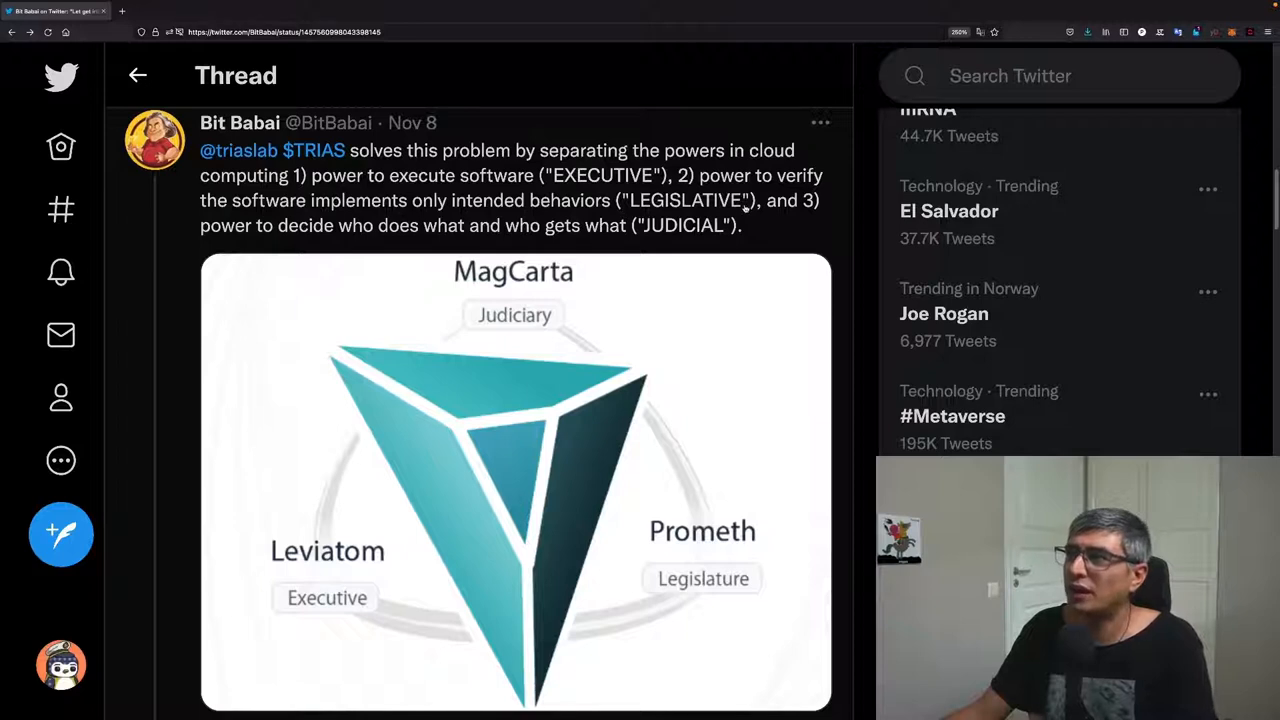
pyautogui.moveTo(770, 216)
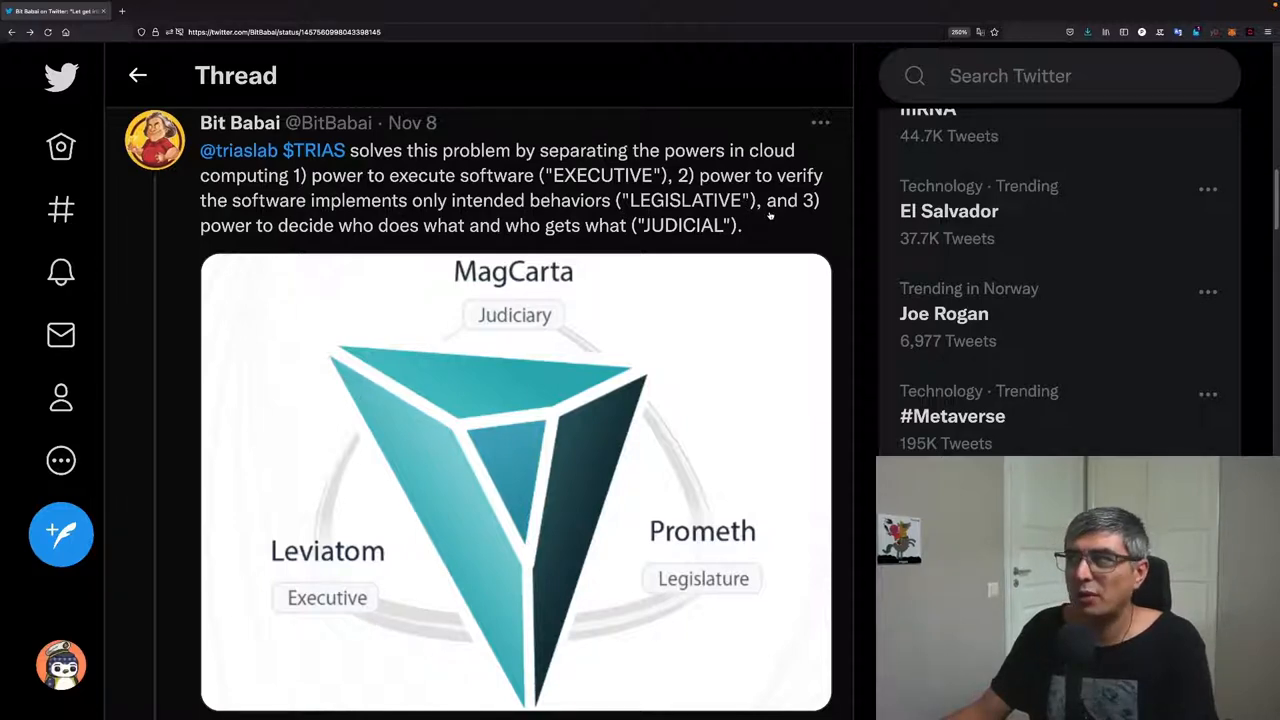
pyautogui.moveTo(760, 224)
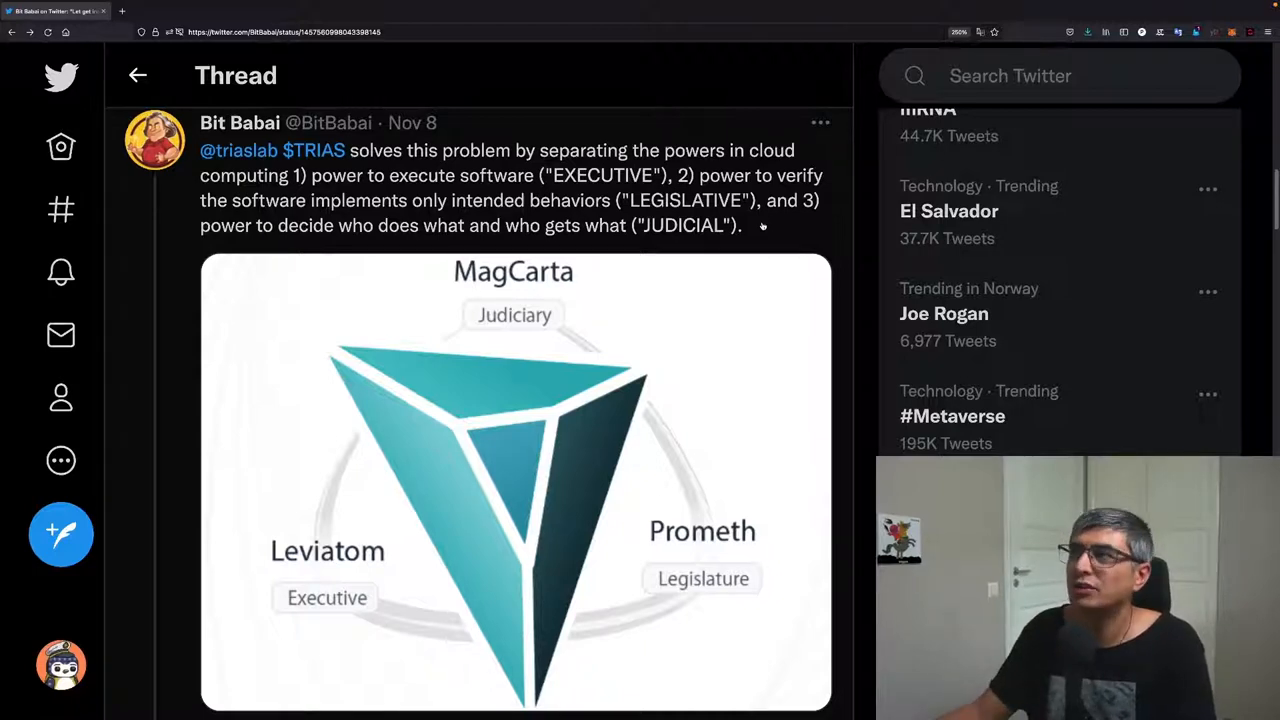
pyautogui.scroll(-3)
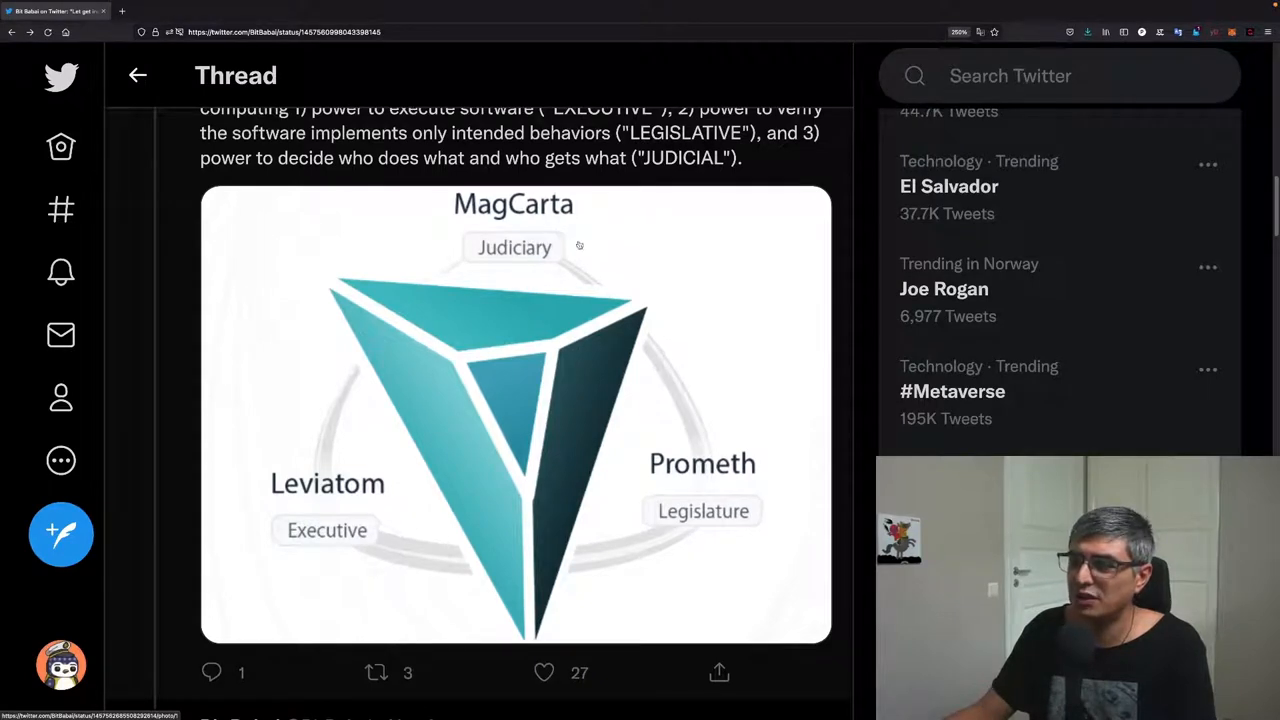
pyautogui.moveTo(264, 542)
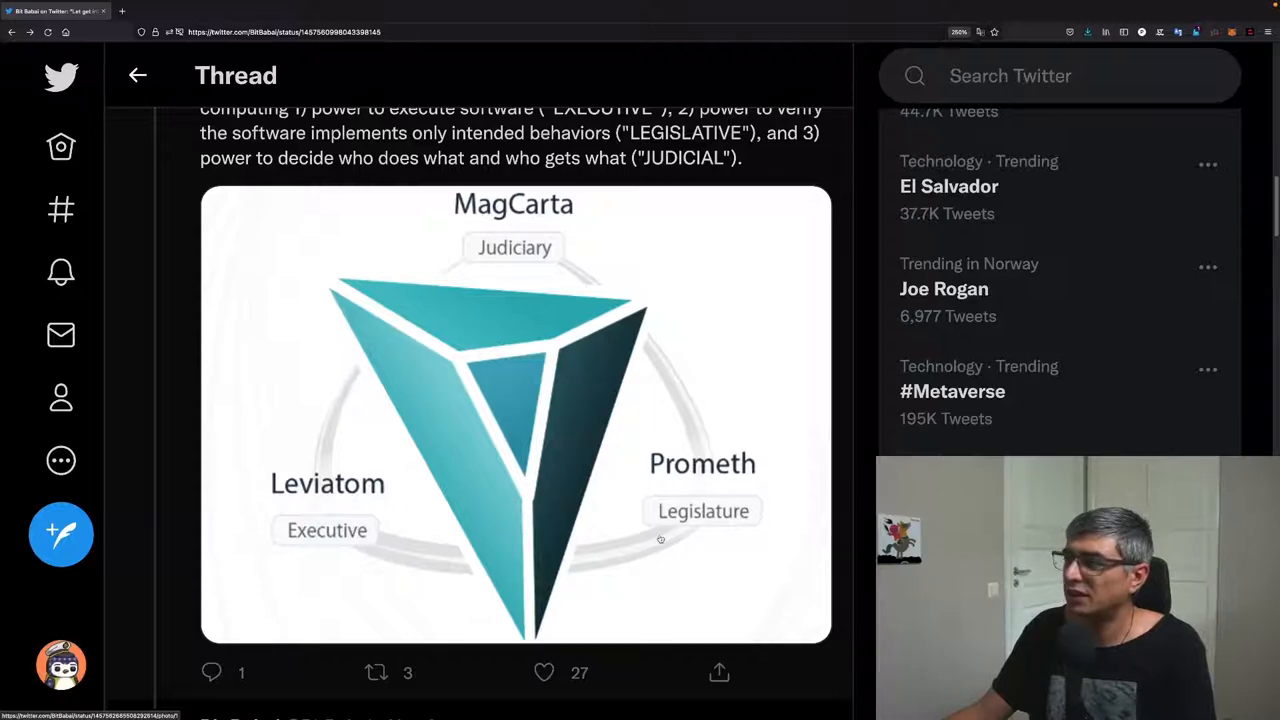
pyautogui.scroll(-3)
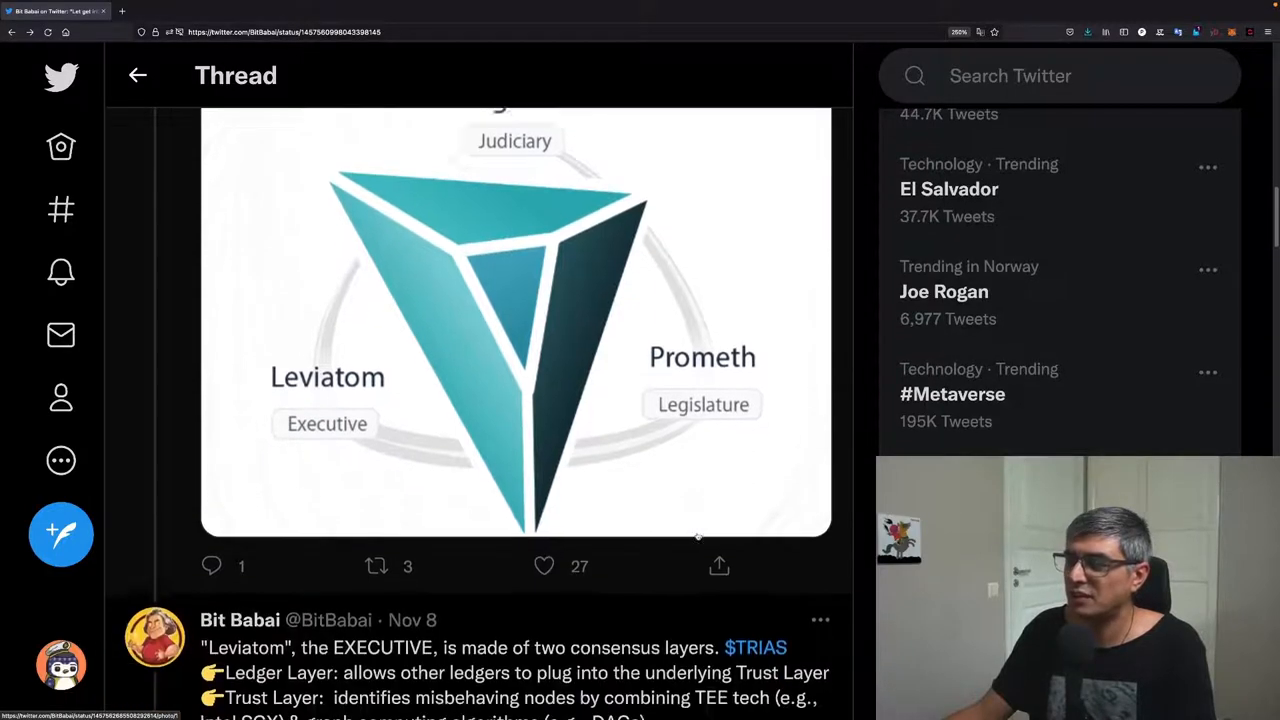
# Step: Scroll past Leviatom's Ledger and Trust Layer tweet to the Prometh legislative layers tweet
pyautogui.scroll(-3)
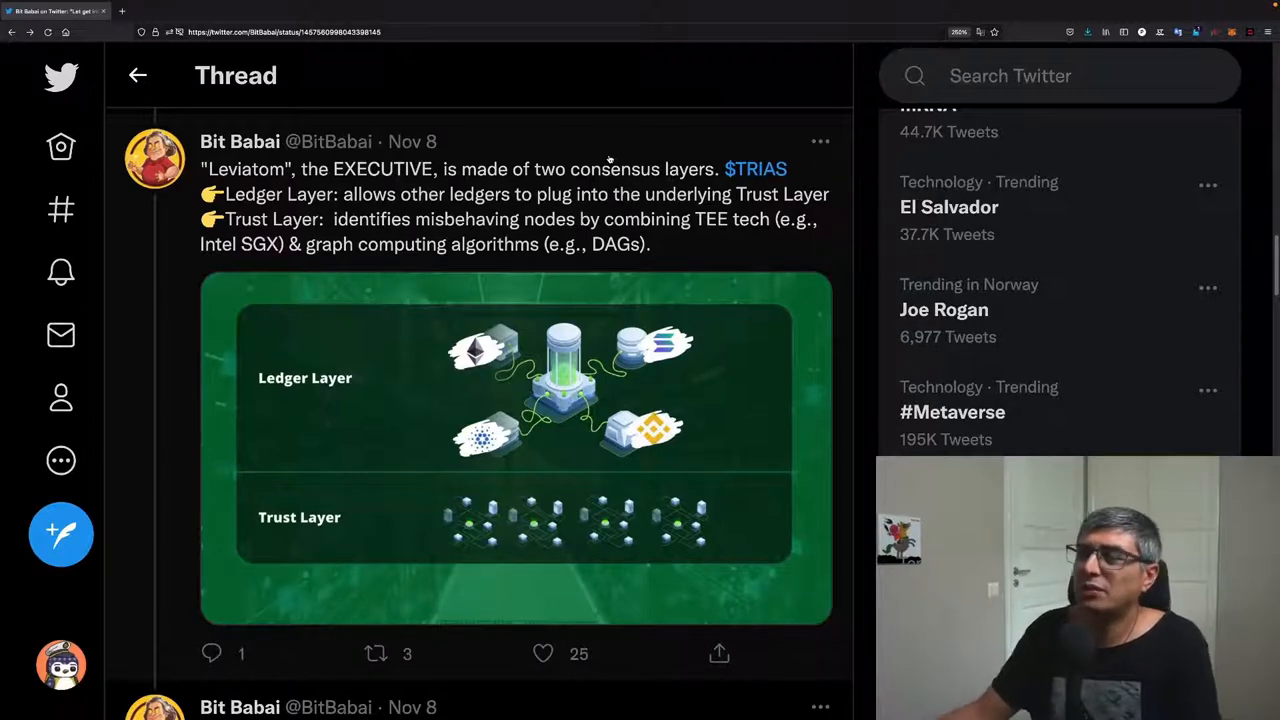
pyautogui.scroll(-3)
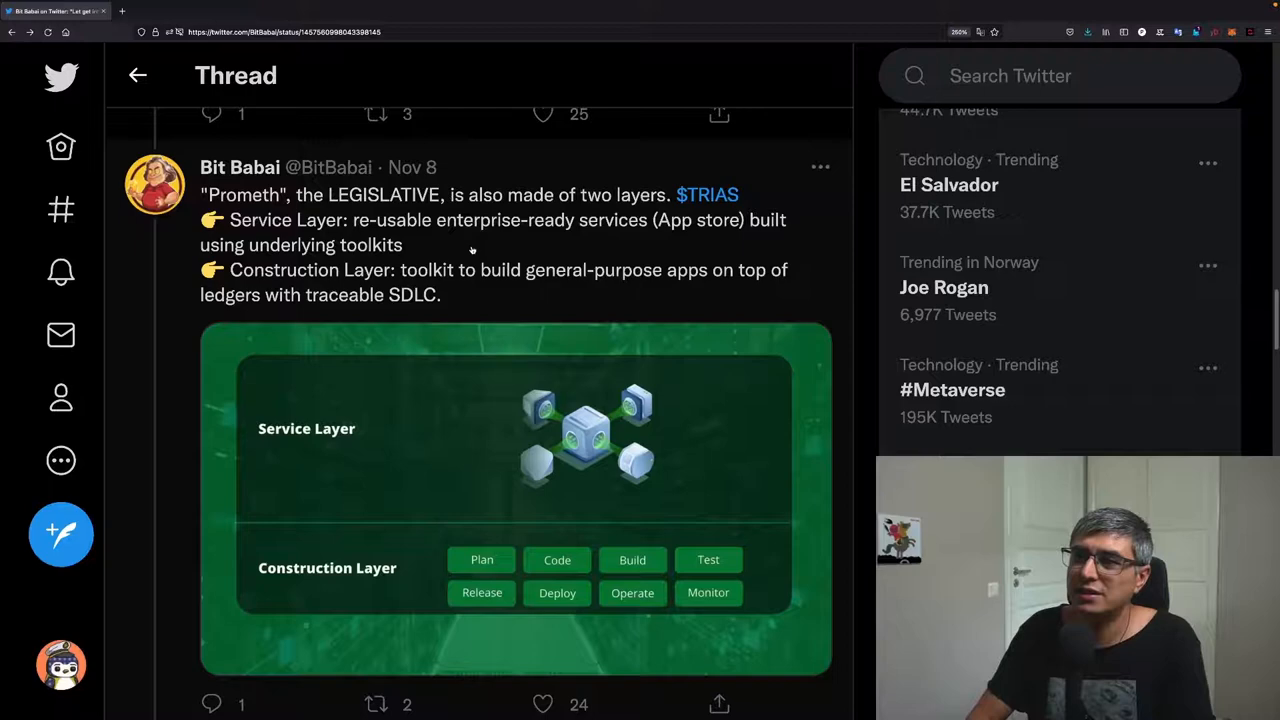
# Step: Scroll past MagCarta's Application and Contract Layer tweet to the interoperability tweet
pyautogui.scroll(-3)
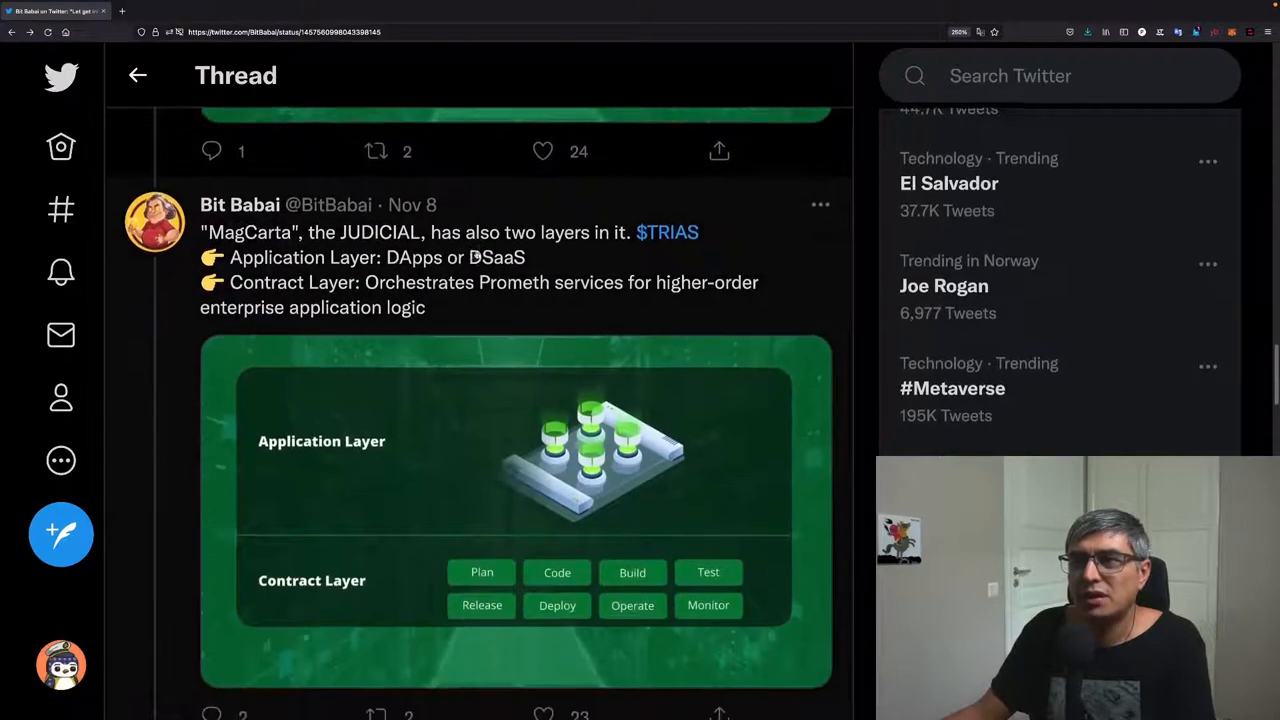
pyautogui.scroll(-3)
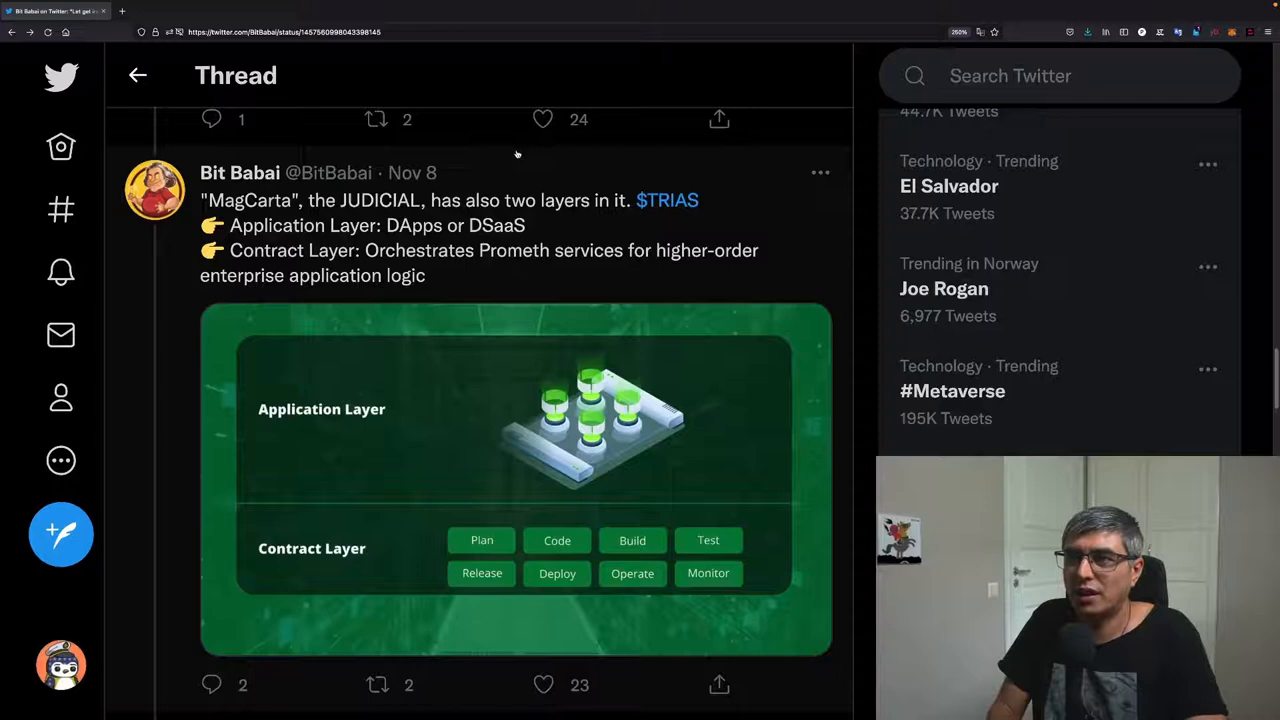
pyautogui.scroll(-3)
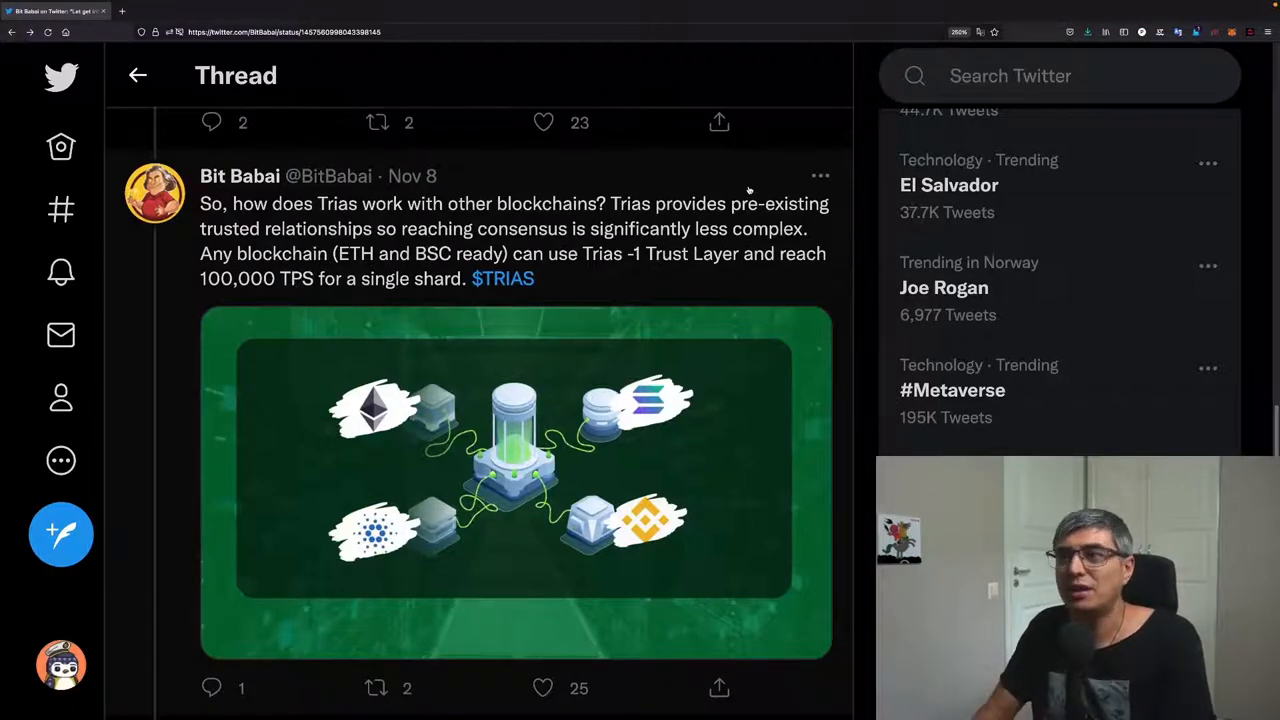
# Step: Scroll to the Triathon testing metaverse tweet and the team research-background tweet below it
pyautogui.scroll(-3)
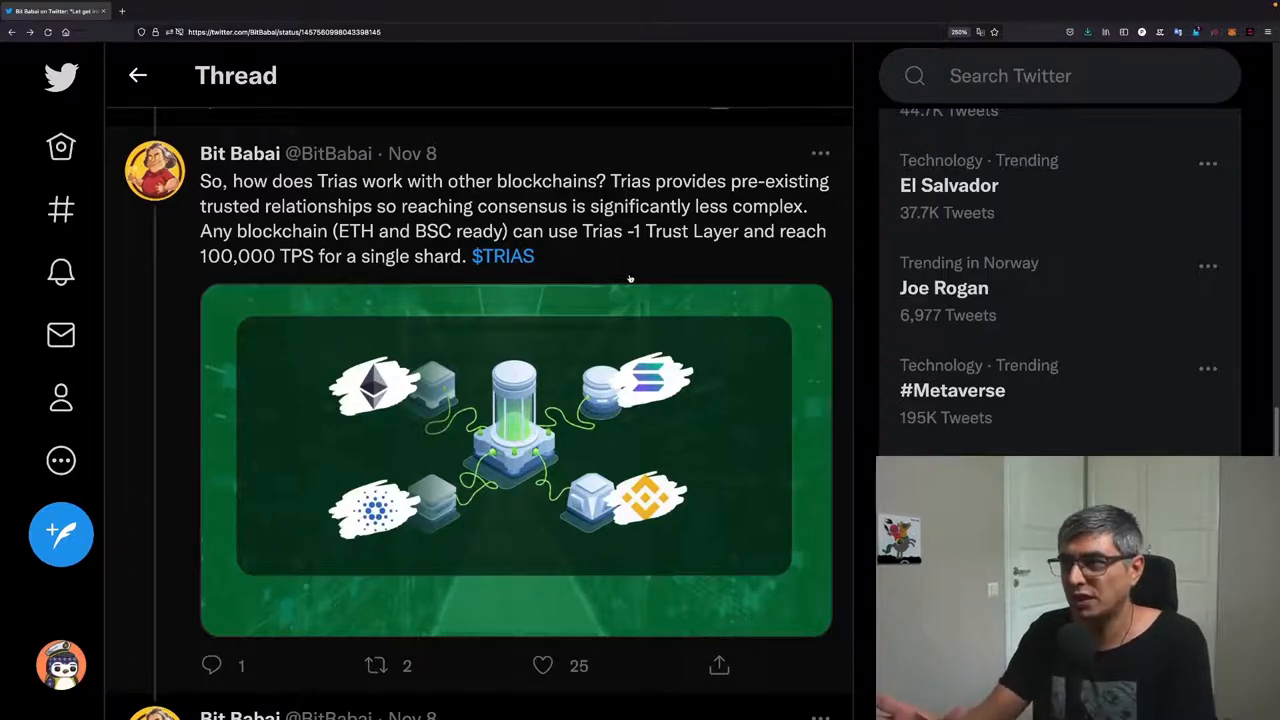
pyautogui.scroll(-3)
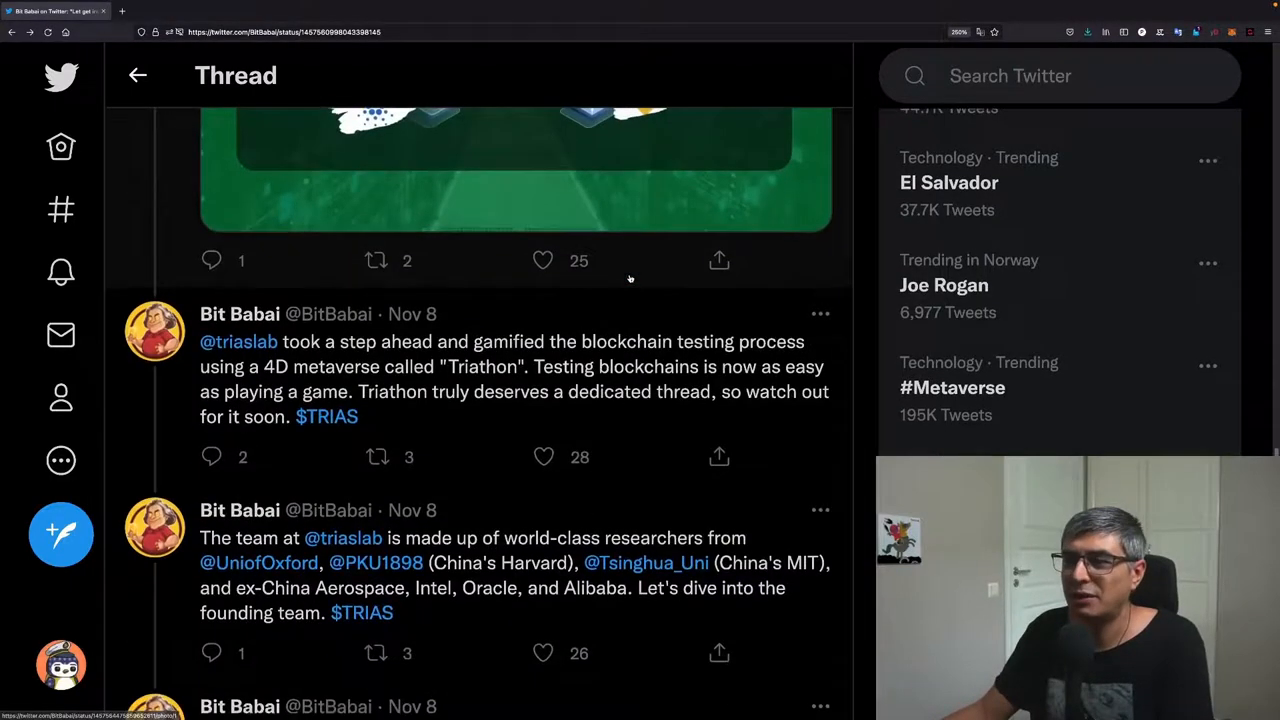
pyautogui.scroll(-3)
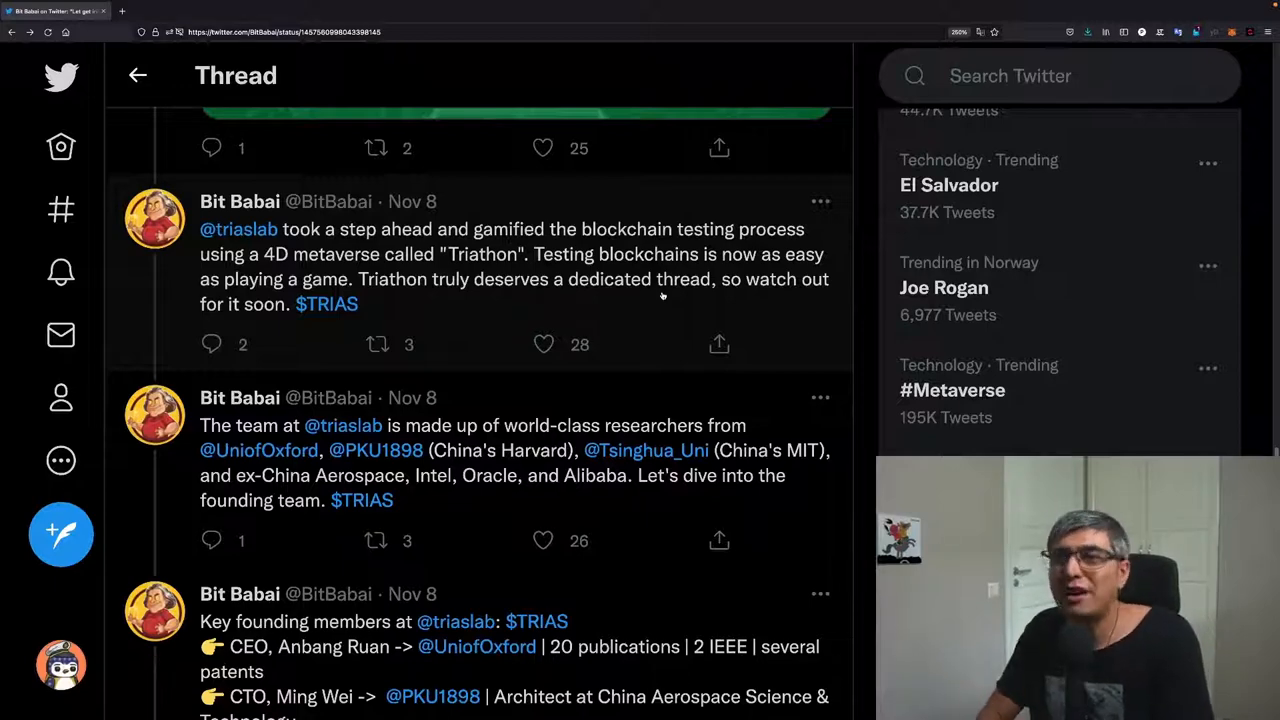
pyautogui.scroll(-3)
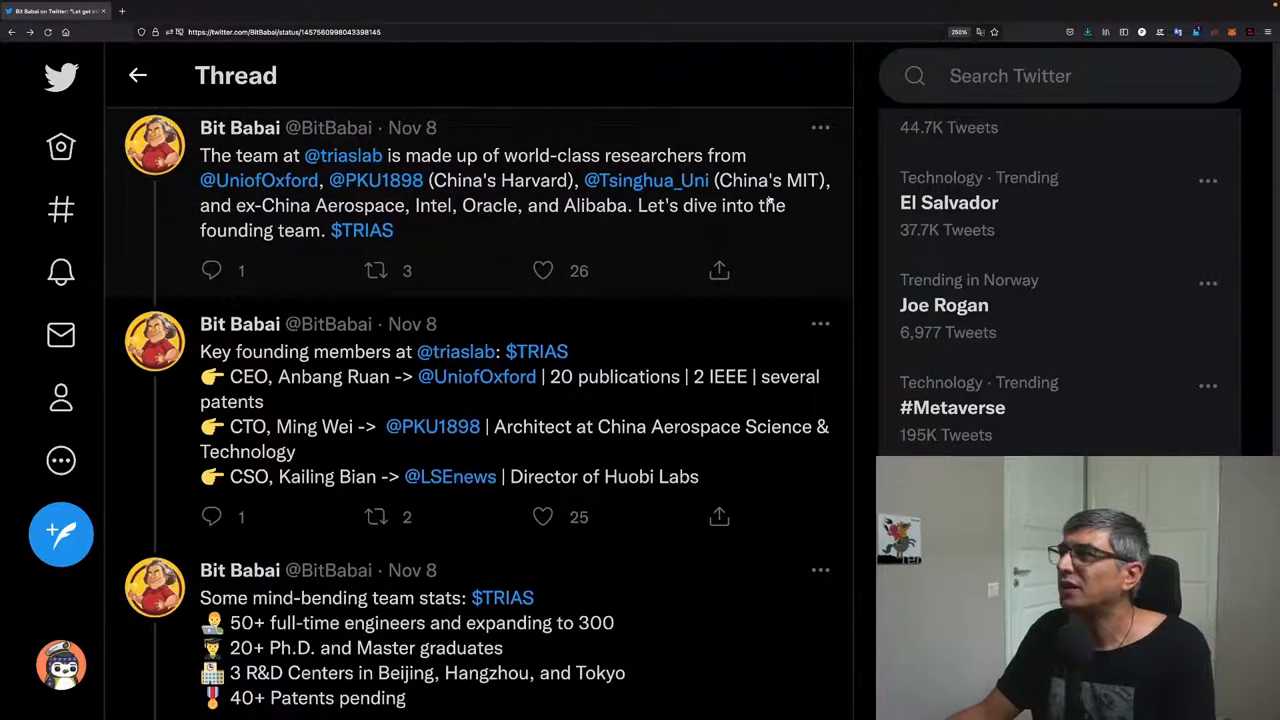
pyautogui.moveTo(628, 200)
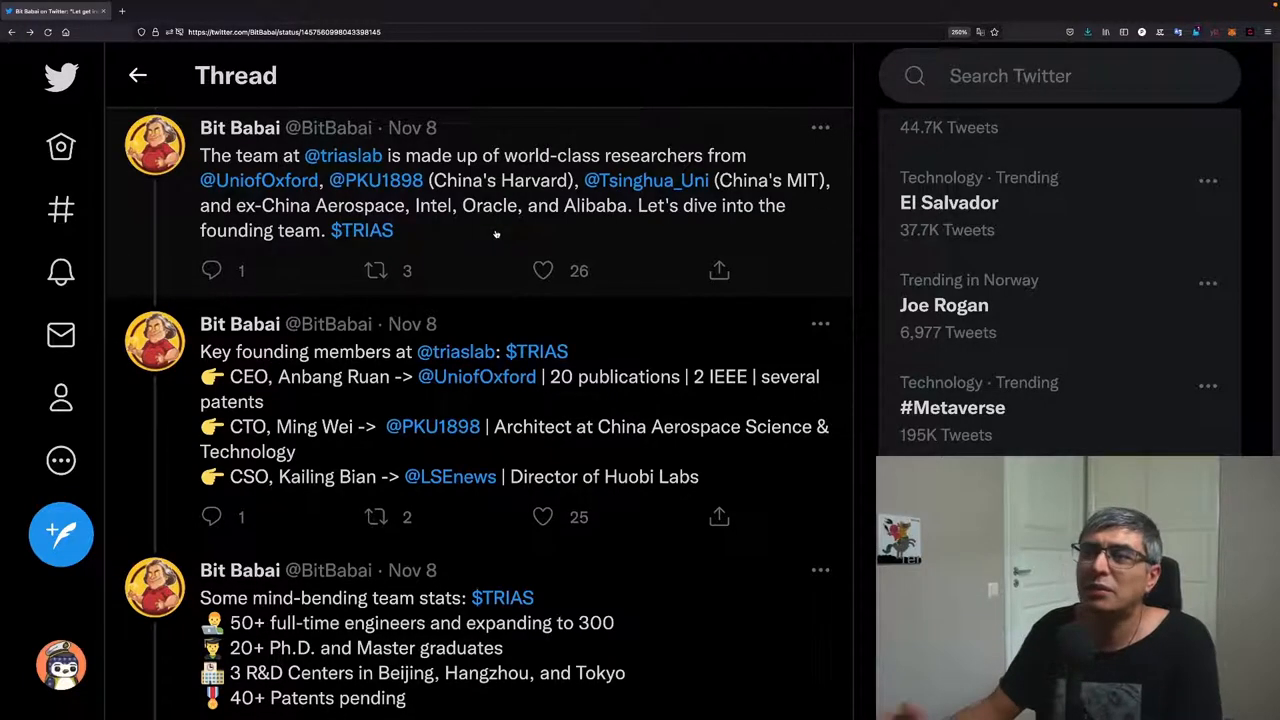
pyautogui.scroll(-3)
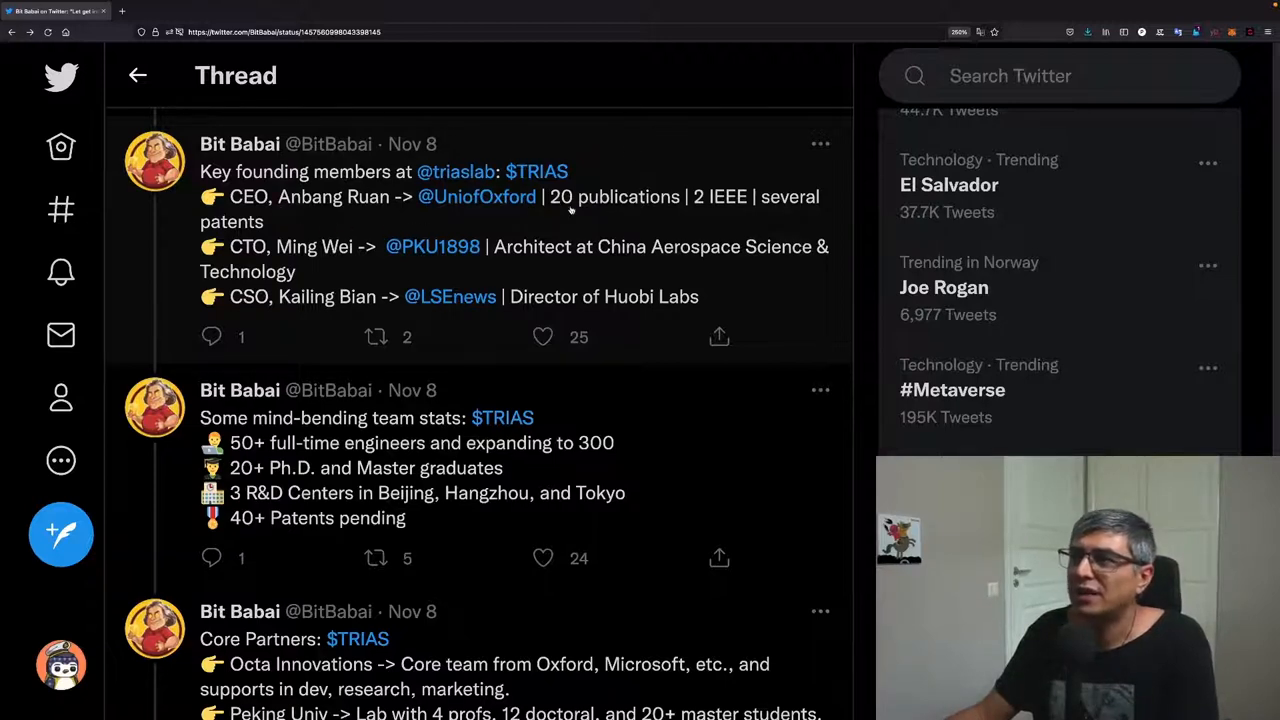
pyautogui.moveTo(556, 218)
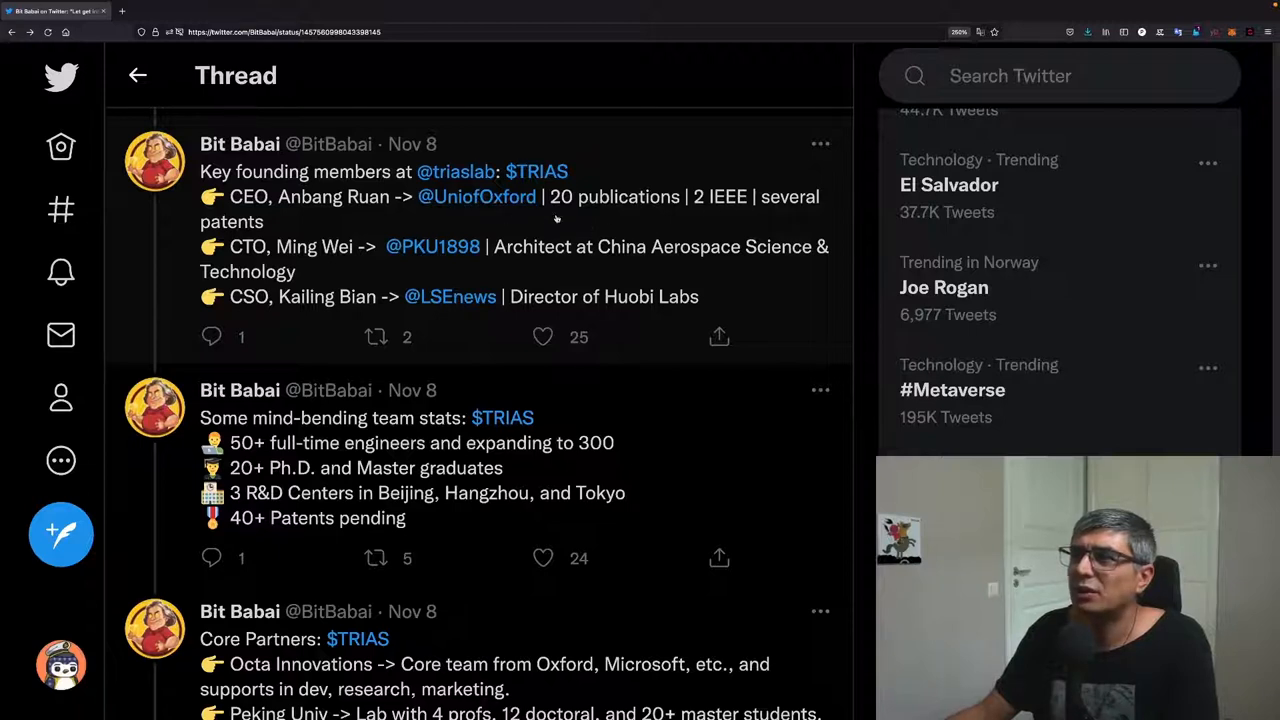
pyautogui.moveTo(696, 258)
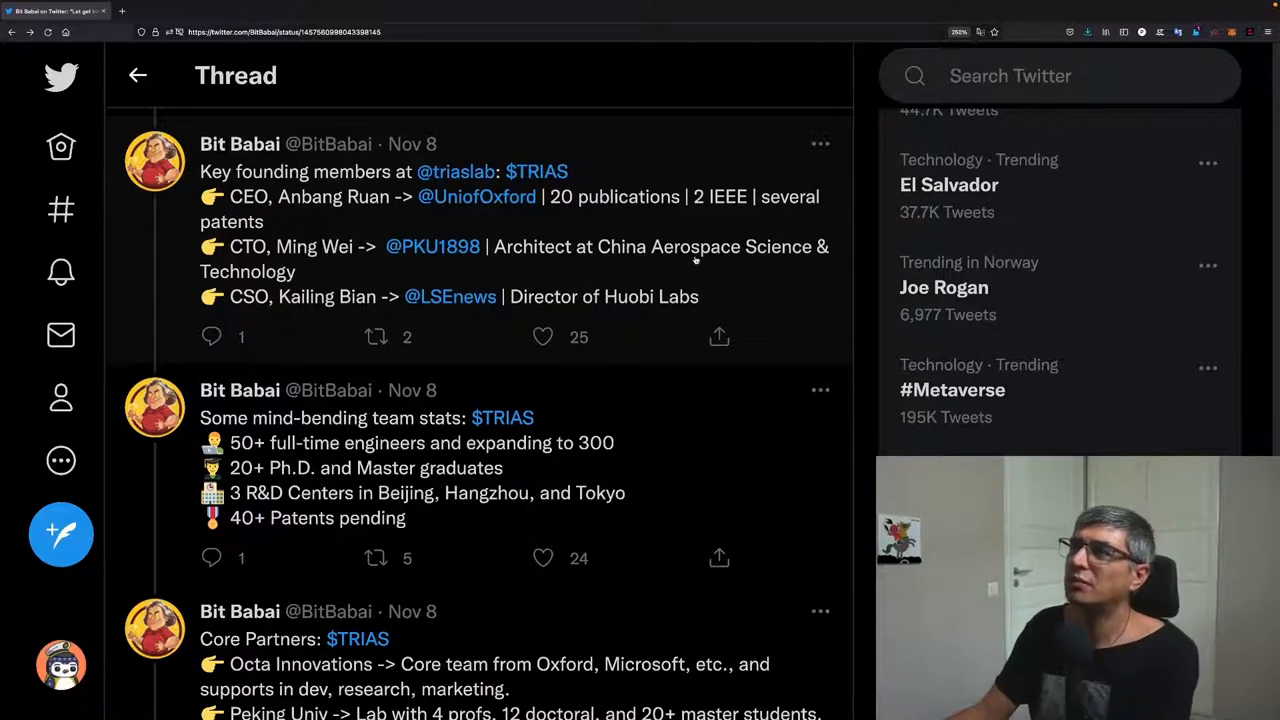
pyautogui.moveTo(740, 168)
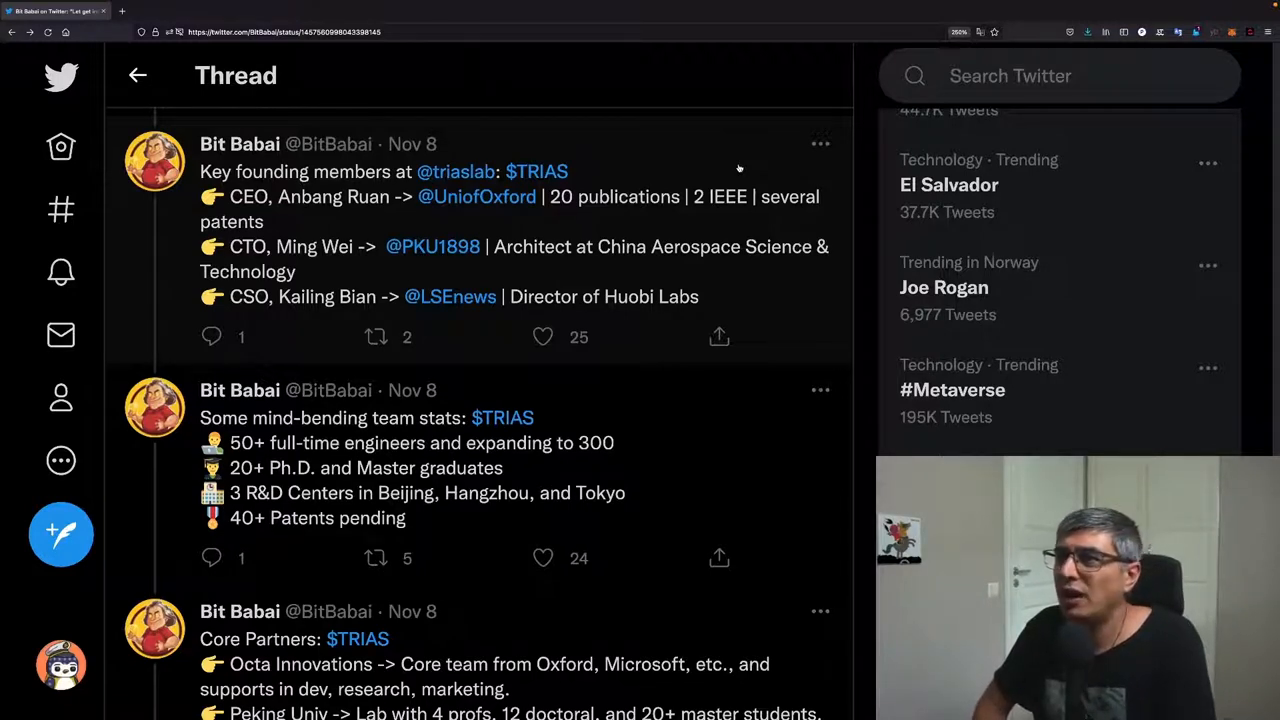
pyautogui.moveTo(762, 268)
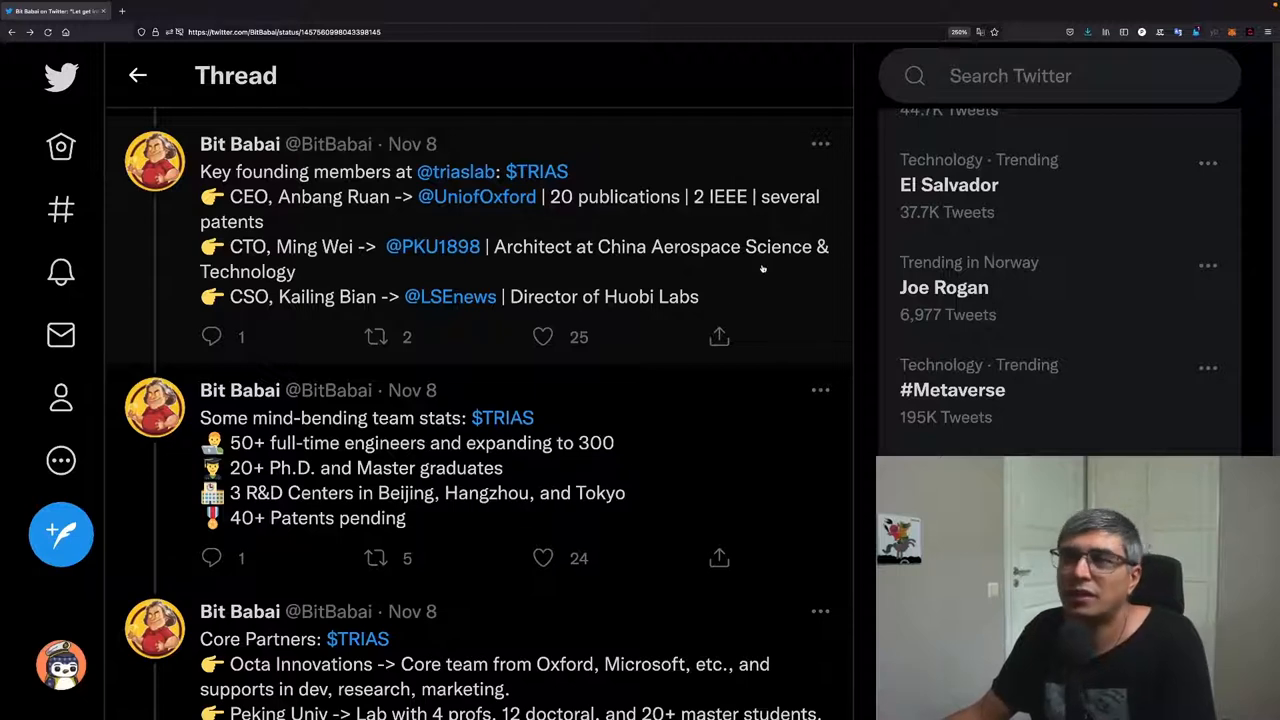
pyautogui.moveTo(320, 310)
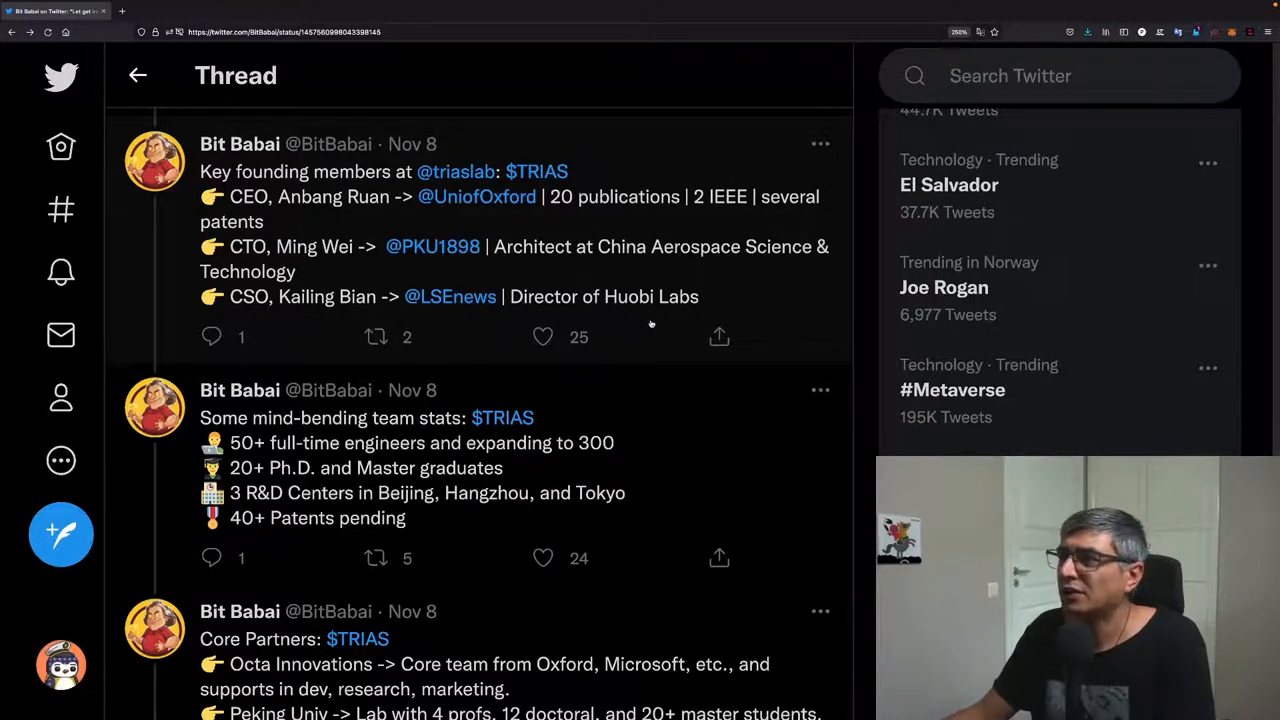
# Step: Scroll until the team stats tweet sits at the top of the timeline
pyautogui.scroll(-3)
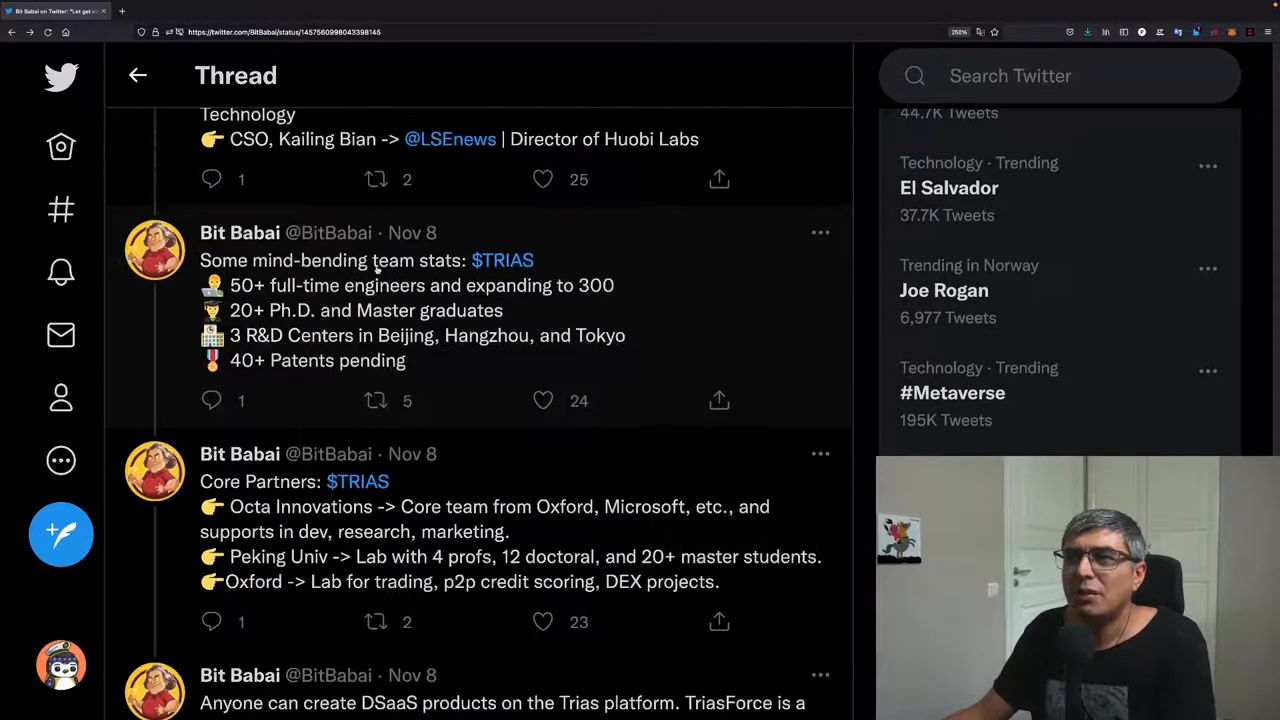
pyautogui.scroll(-3)
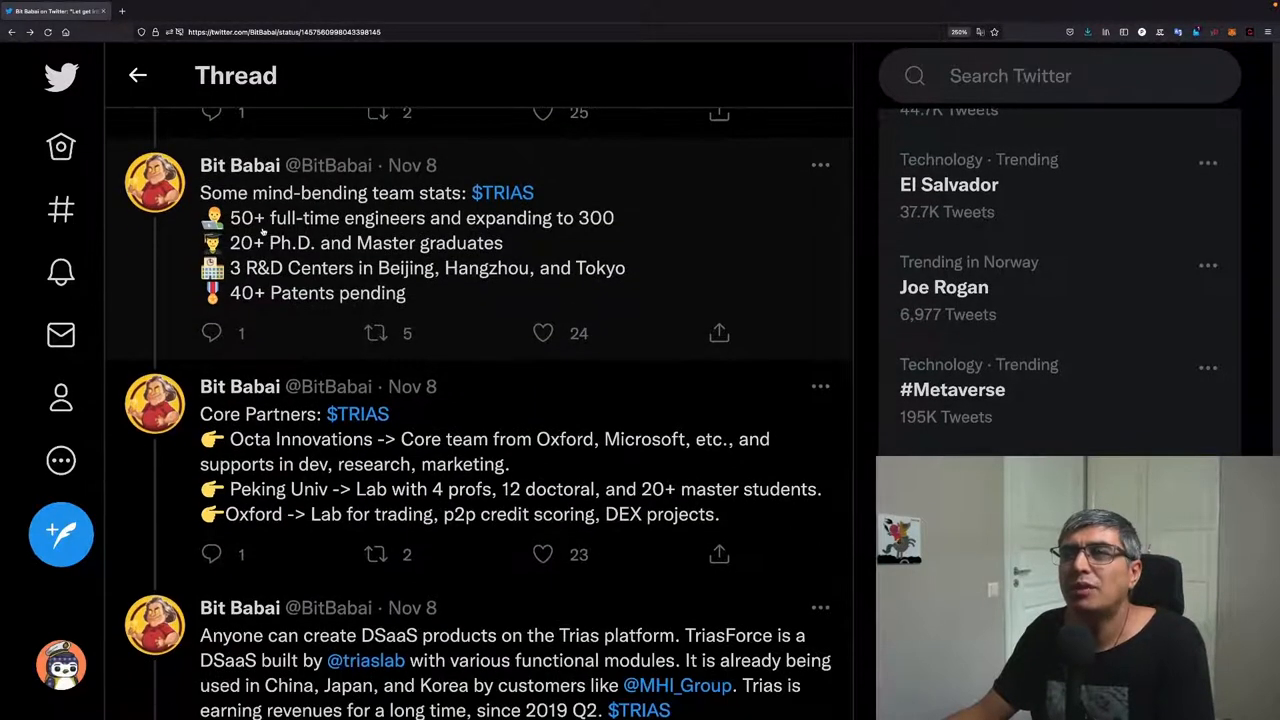
pyautogui.moveTo(588, 238)
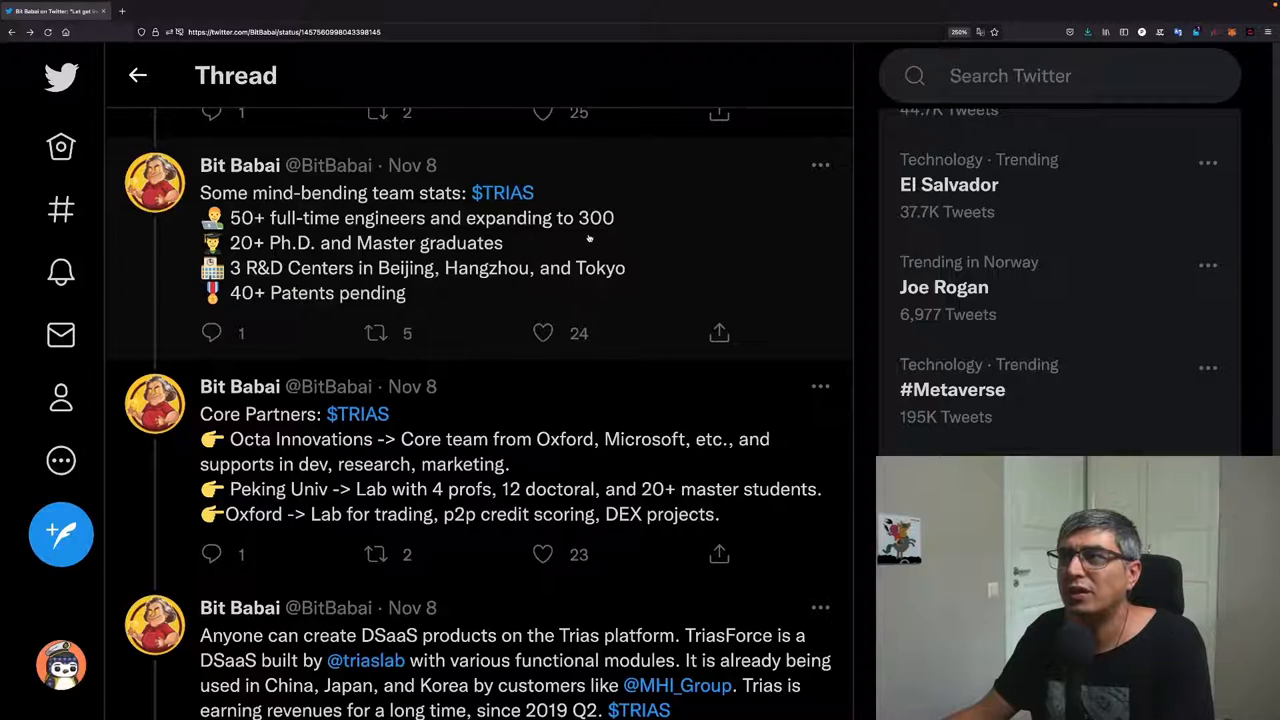
pyautogui.moveTo(636, 228)
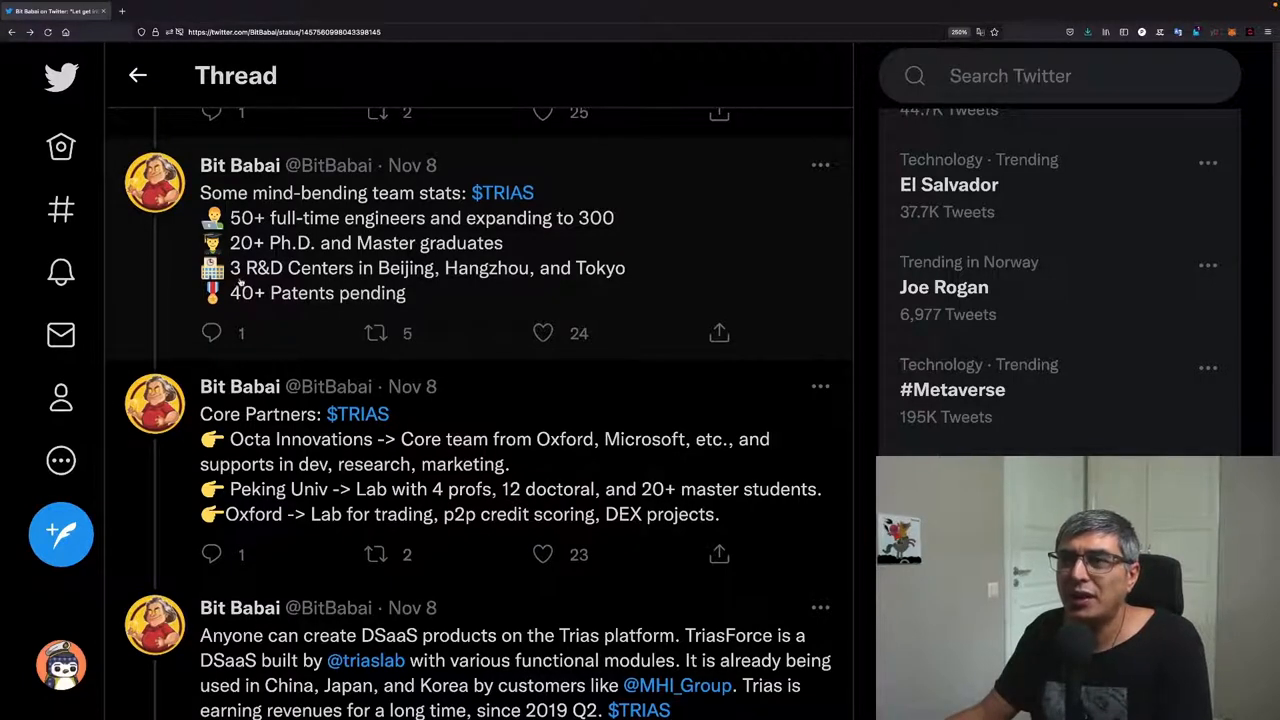
pyautogui.moveTo(442, 284)
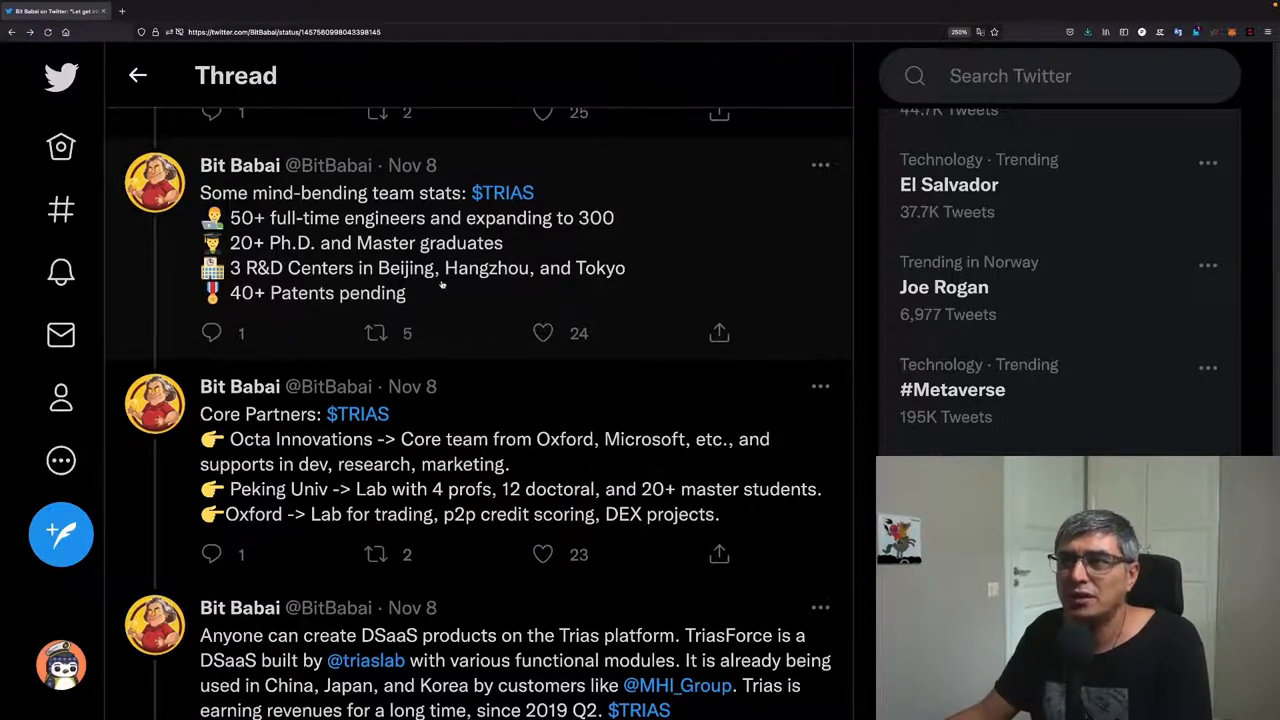
pyautogui.moveTo(664, 280)
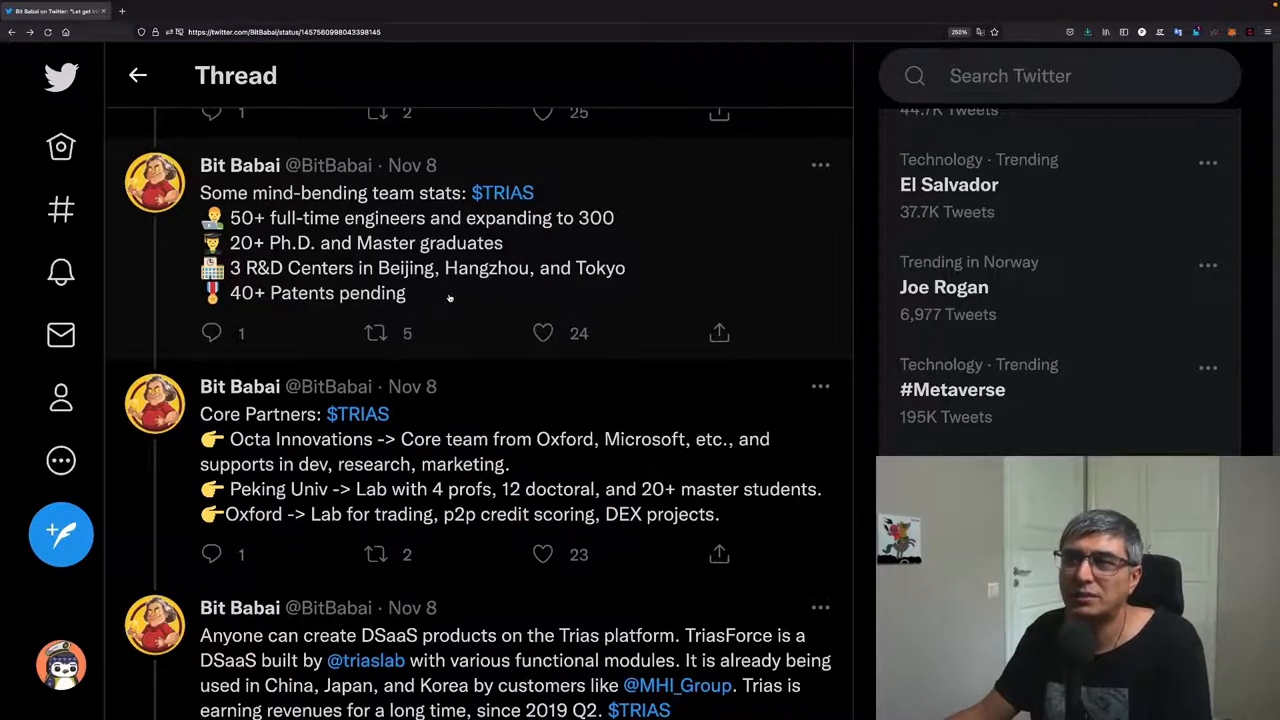
# Step: Scroll to the core partners tweet naming Octa Innovations, Peking University and Oxford
pyautogui.scroll(-3)
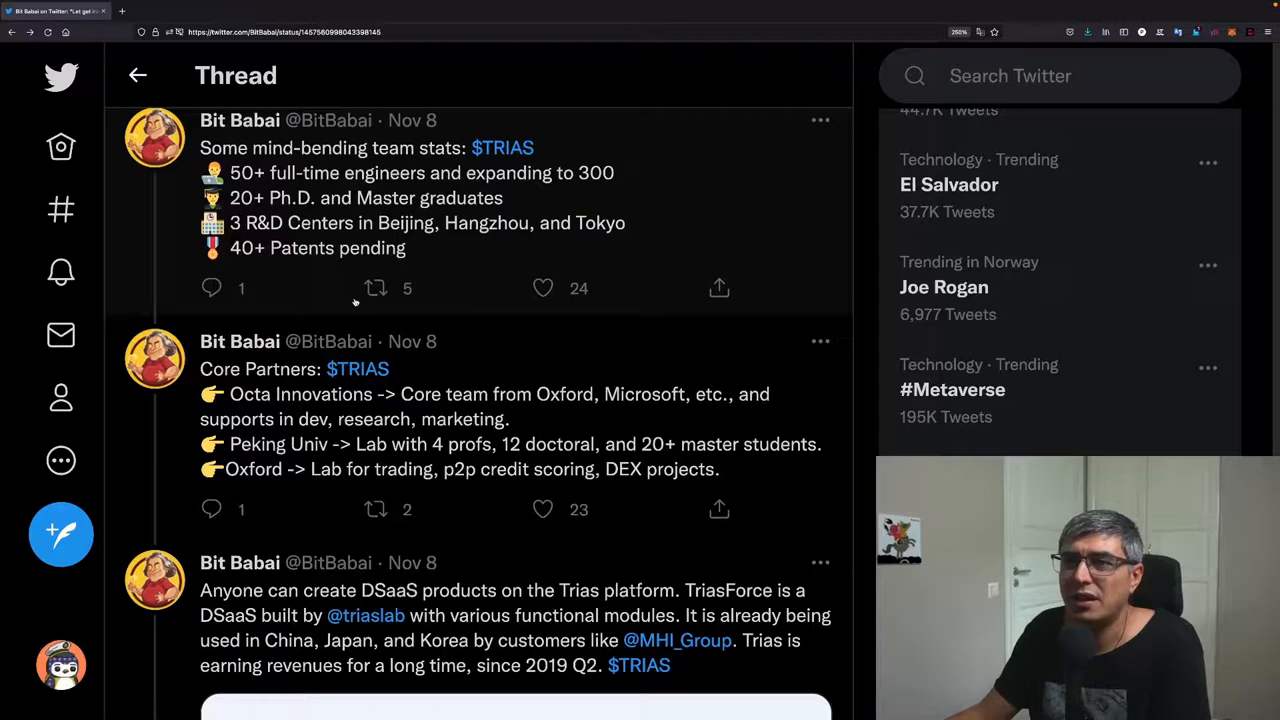
pyautogui.scroll(-3)
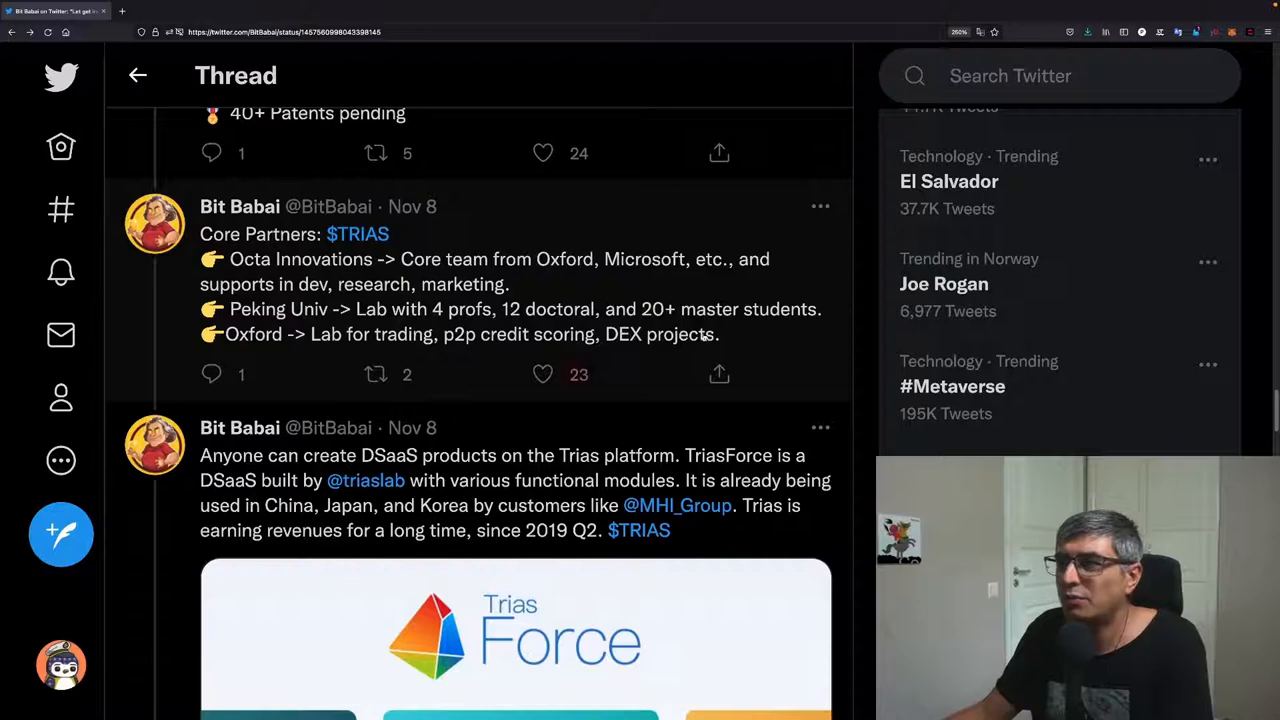
pyautogui.scroll(-3)
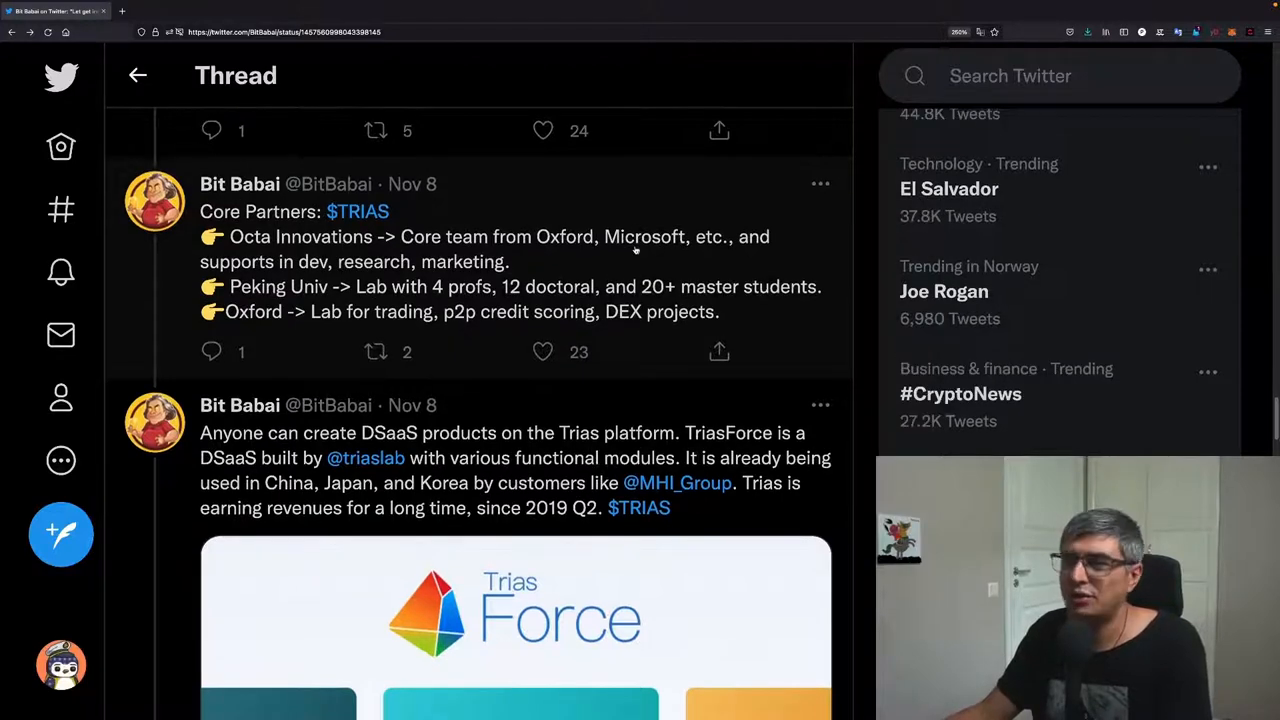
# Step: Scroll to the TriasForce DSaaS tweet and its module-cards image with TF-Audit
pyautogui.scroll(-3)
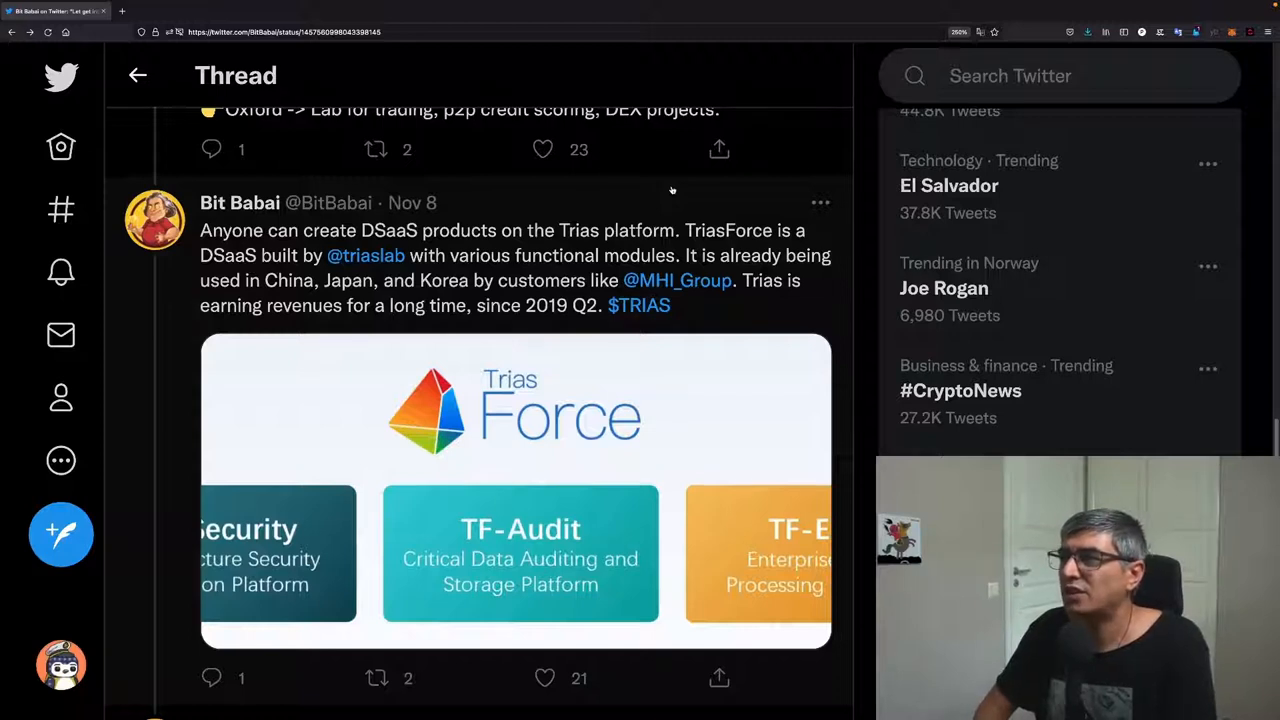
pyautogui.moveTo(664, 198)
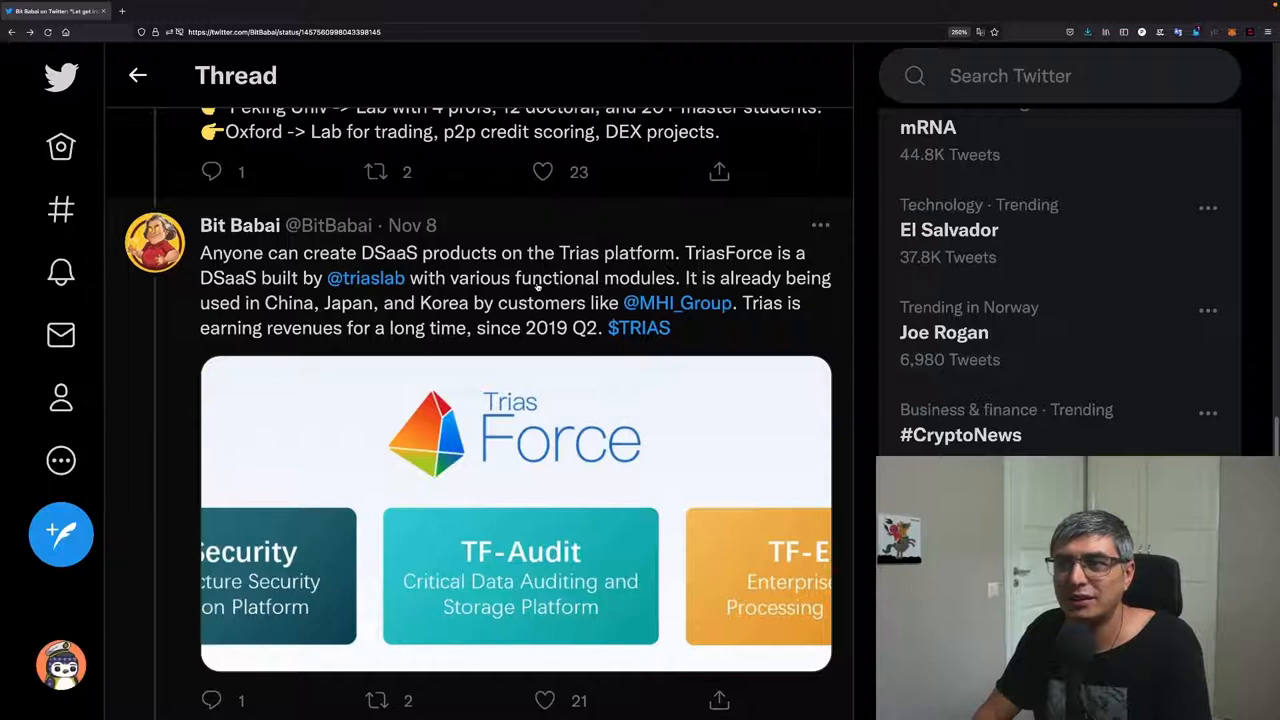
# Step: Scroll past the Trias Grant tweet to Key Tokenomics and the pick #4 correction reply
pyautogui.scroll(-3)
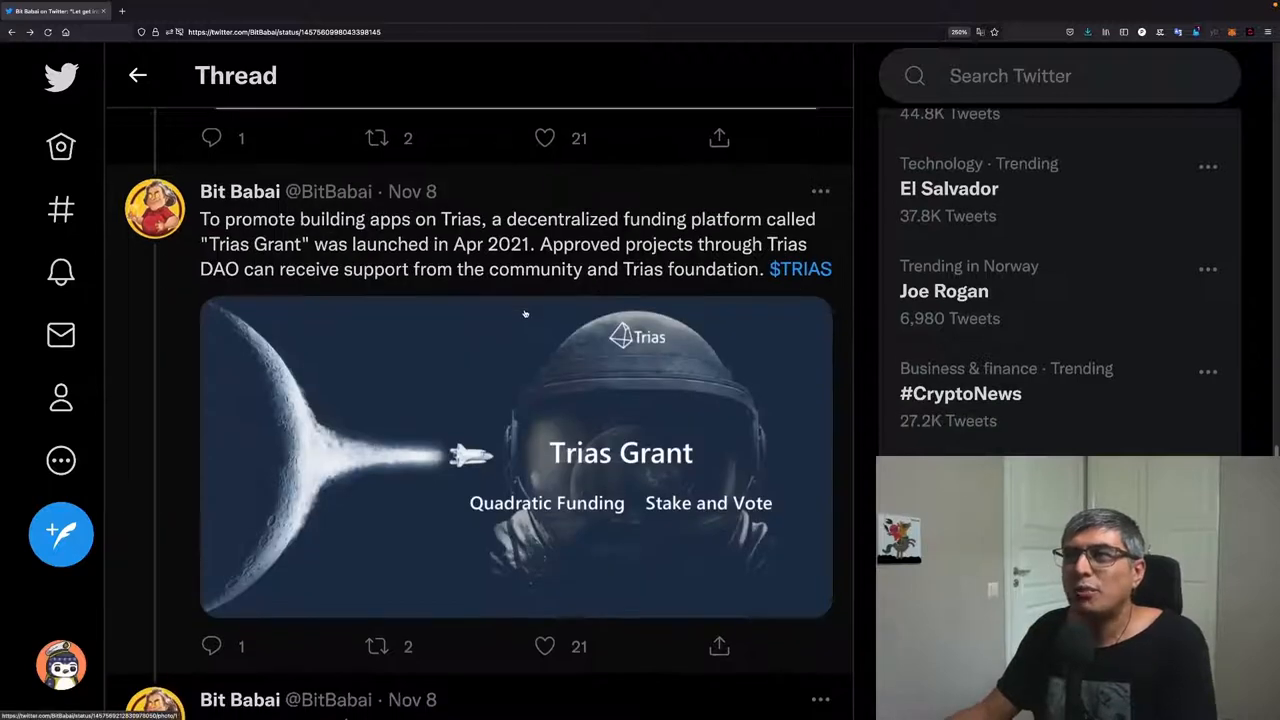
pyautogui.moveTo(540, 270)
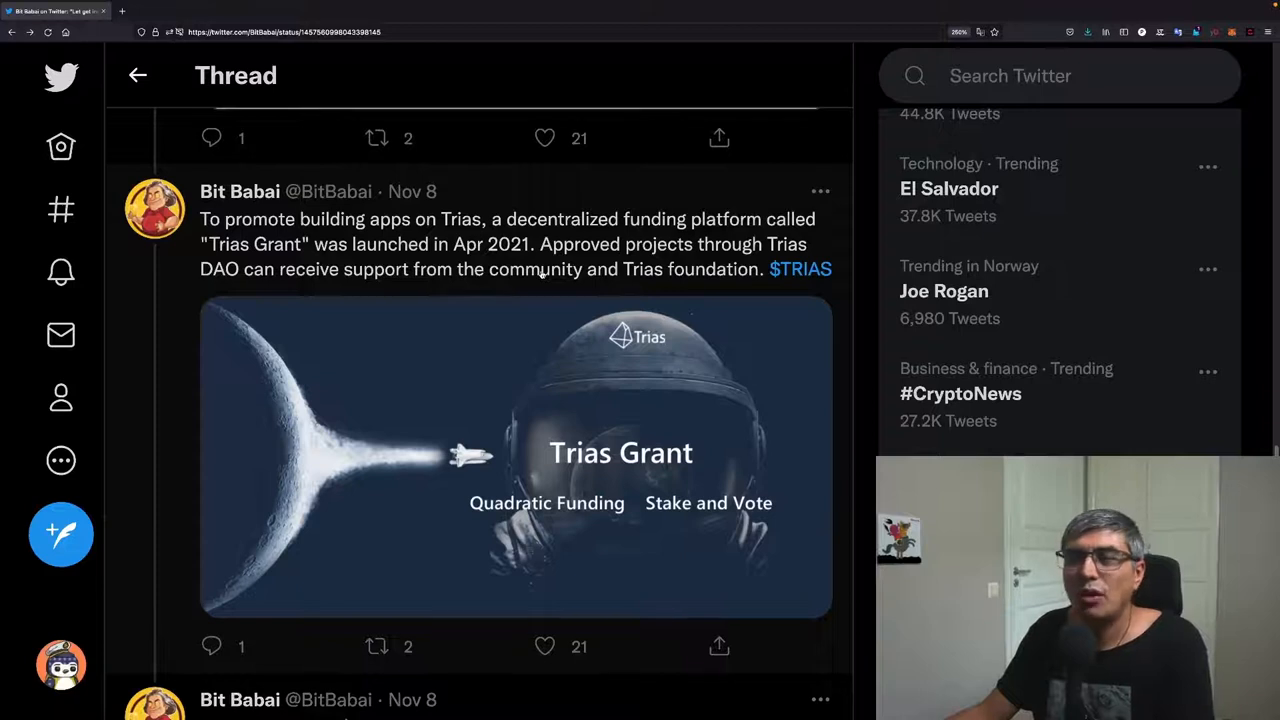
pyautogui.scroll(-3)
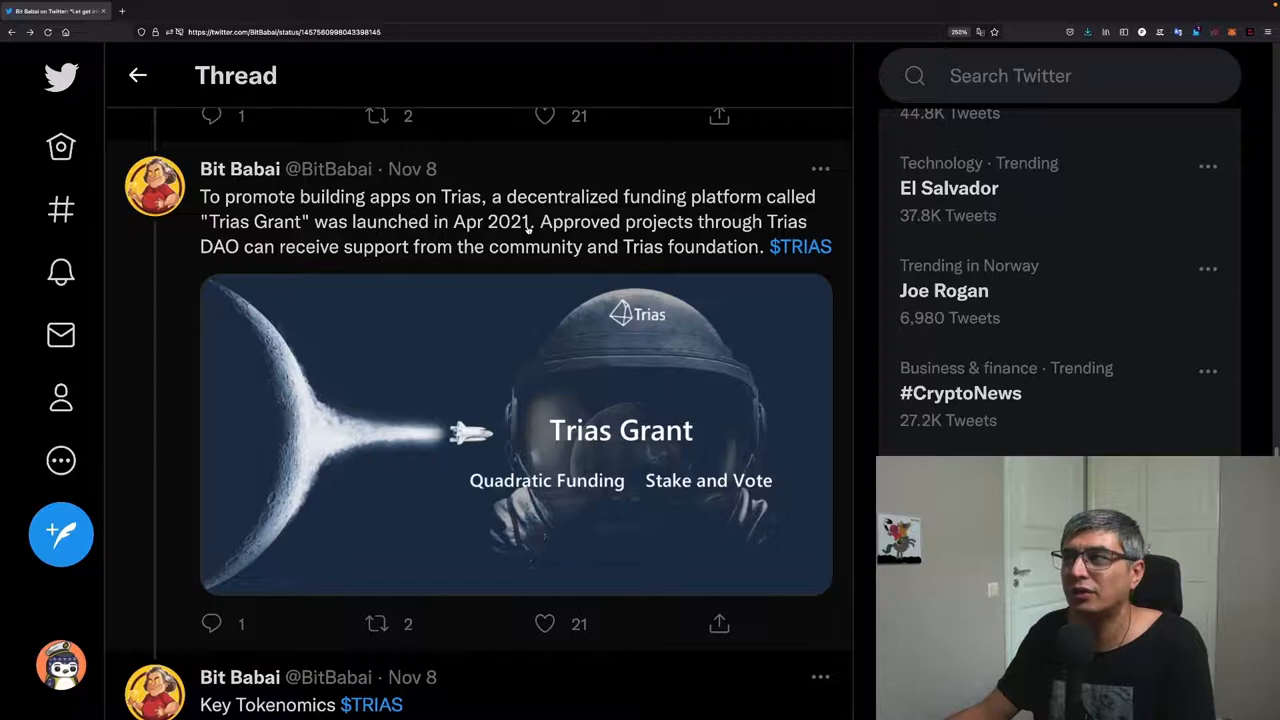
pyautogui.scroll(-3)
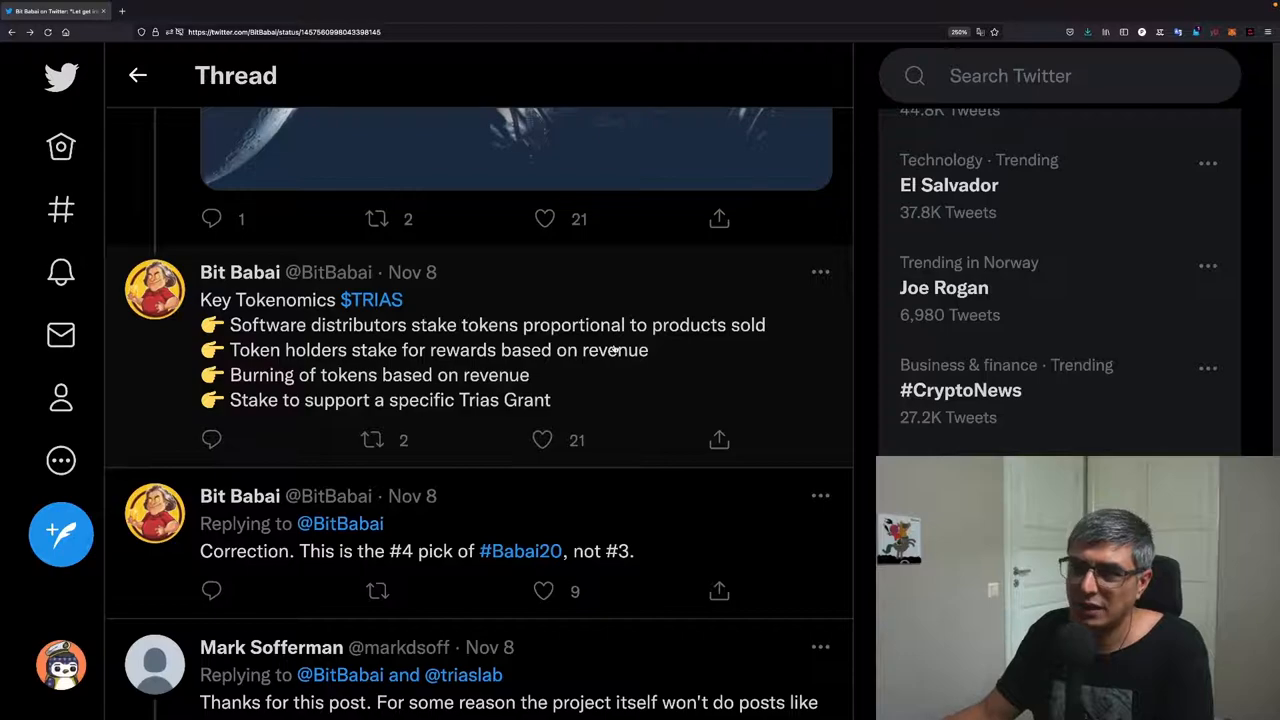
pyautogui.scroll(-3)
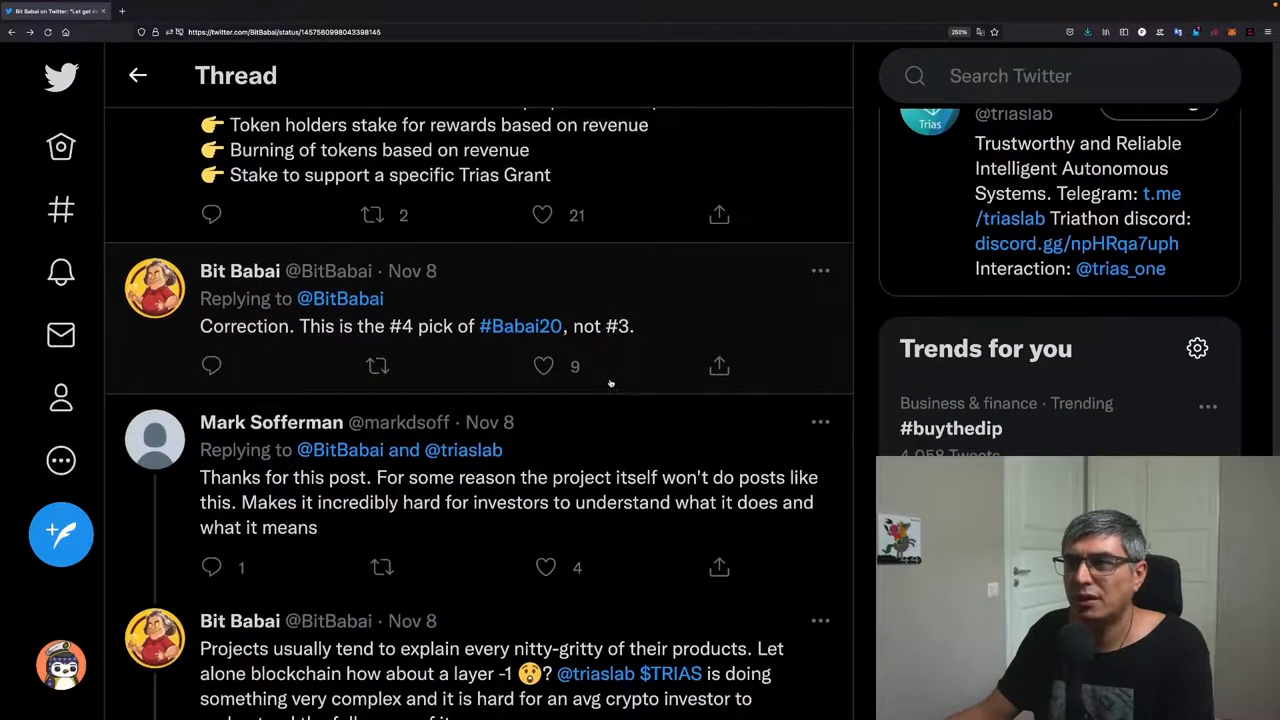
pyautogui.scroll(-3)
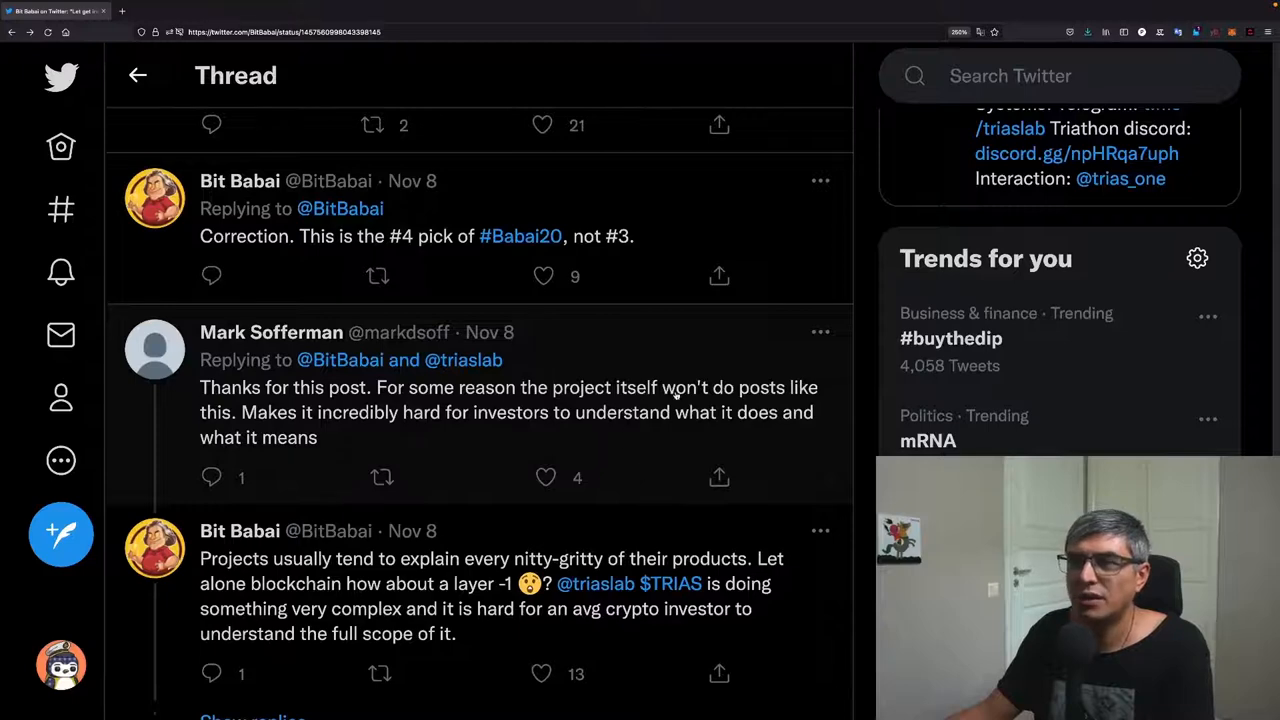
pyautogui.scroll(-3)
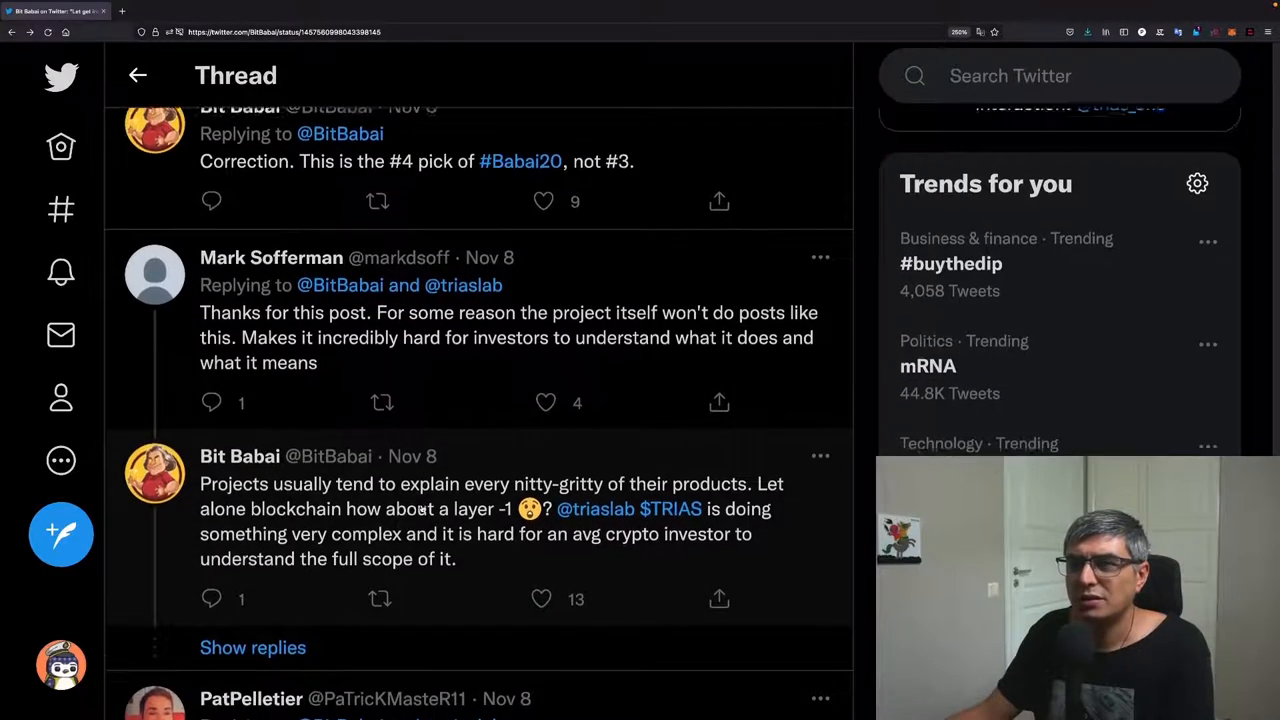